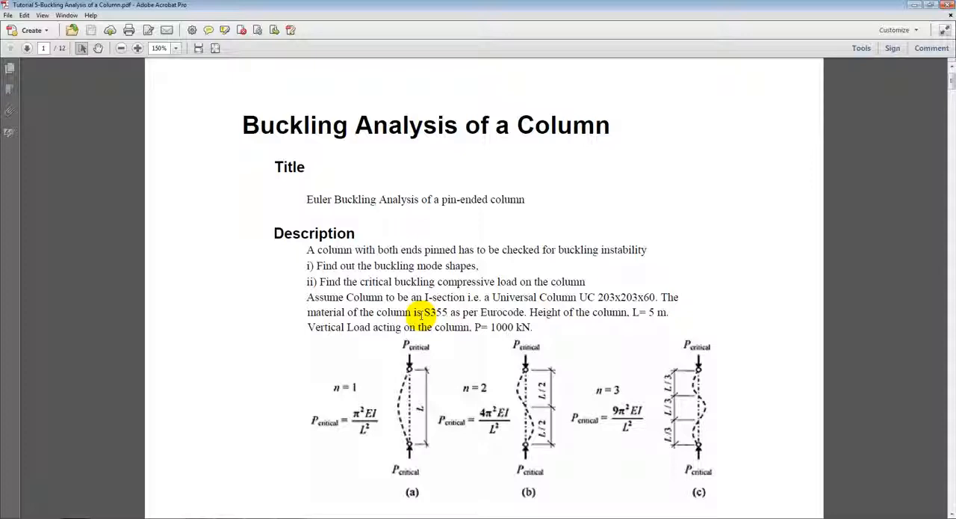
# Step: Start a new untitled project in midas Civil
pyautogui.doubleClick(544, 311)
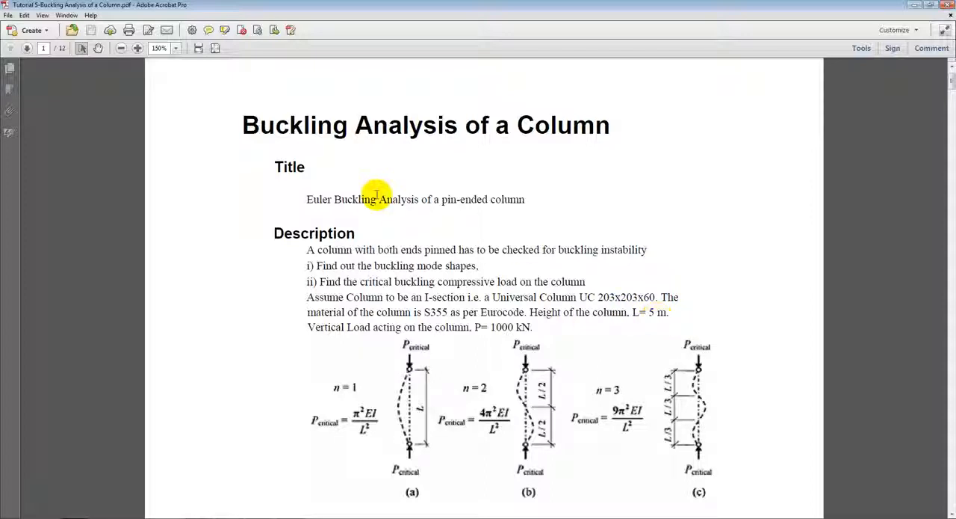
pyautogui.moveTo(454, 328)
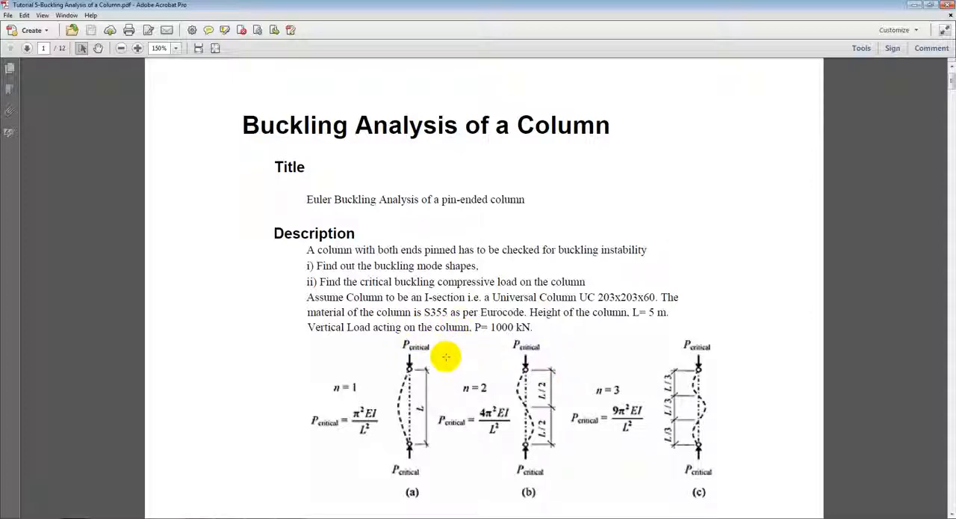
pyautogui.moveTo(409, 454)
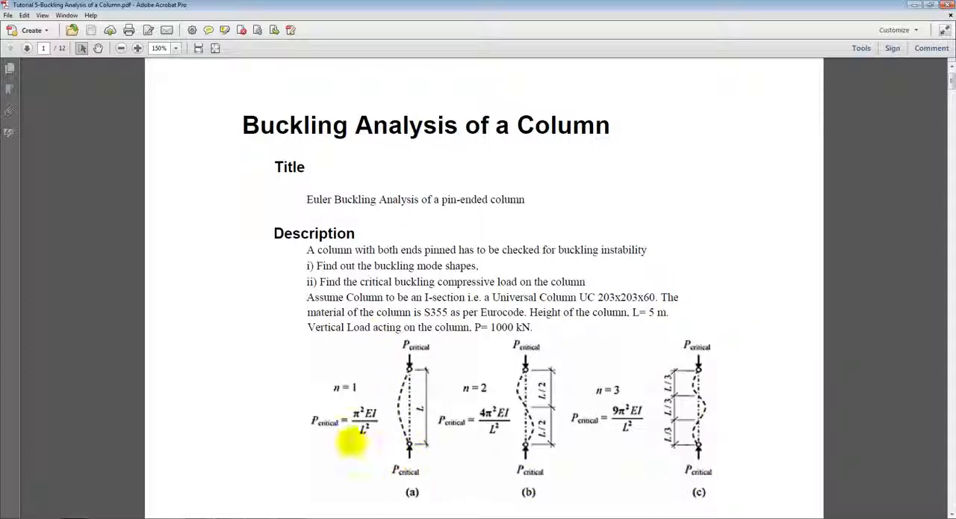
pyautogui.moveTo(305, 416)
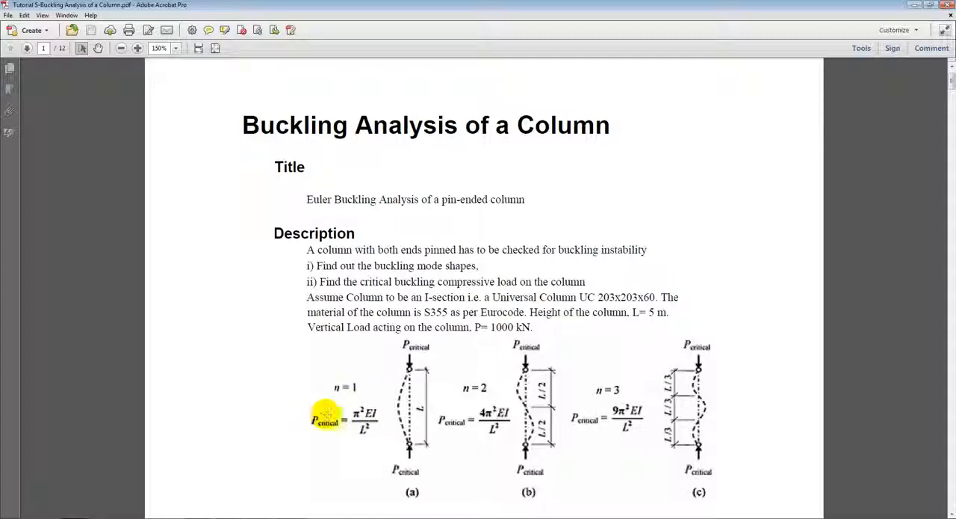
pyautogui.moveTo(362, 415)
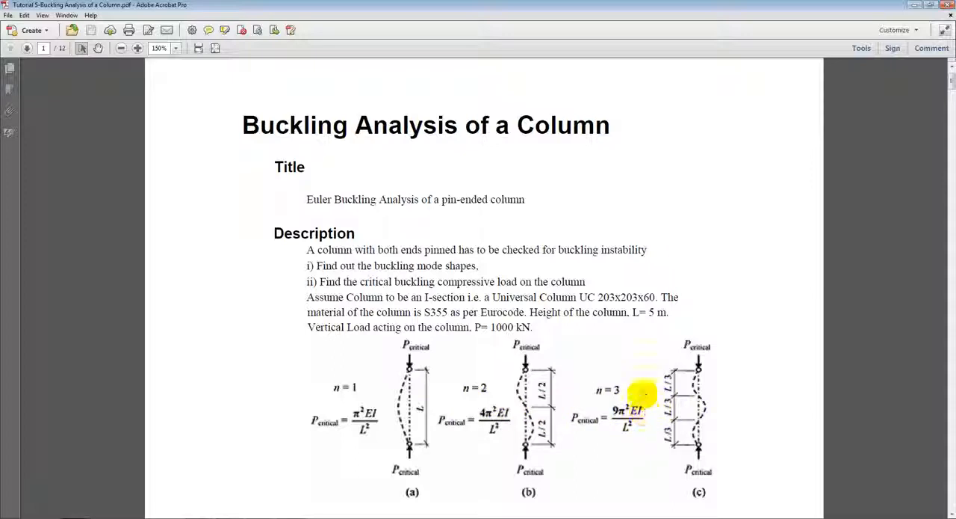
pyautogui.moveTo(620, 392)
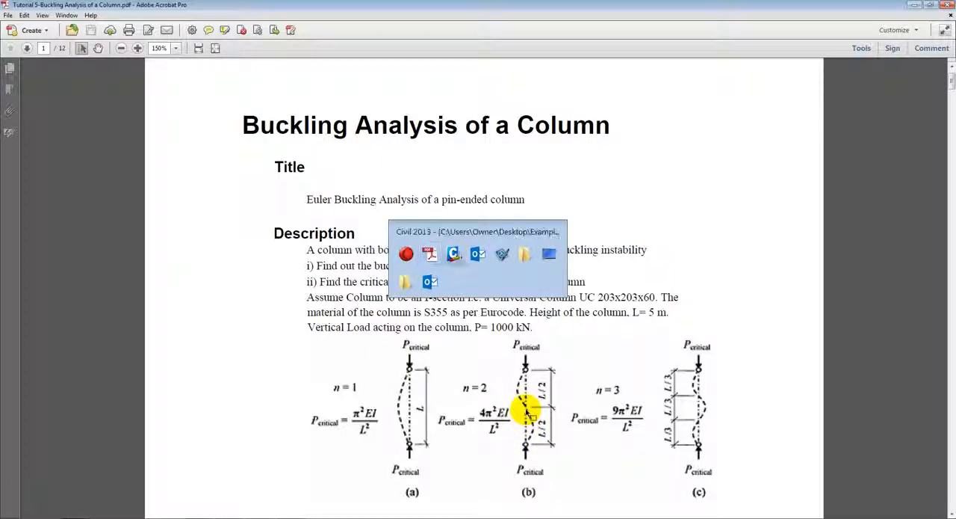
pyautogui.click(478, 254)
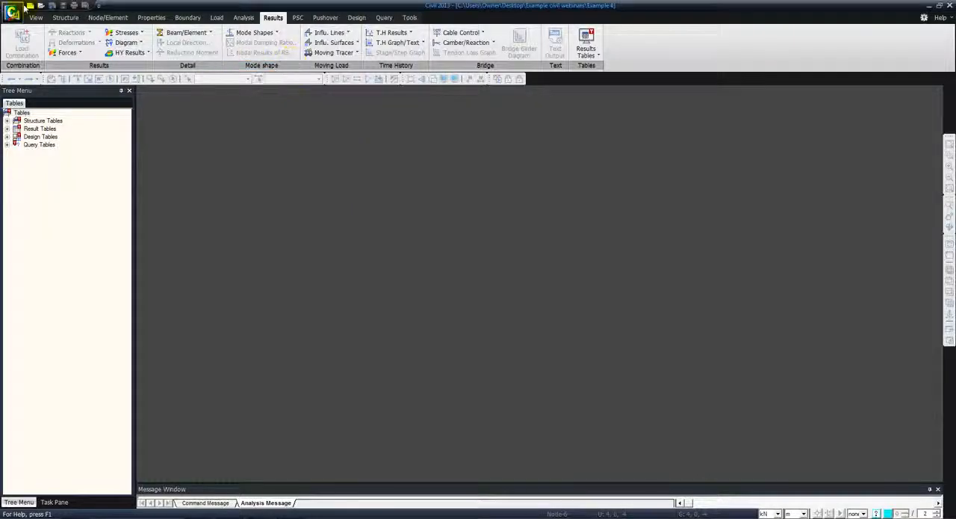
pyautogui.click(12, 33)
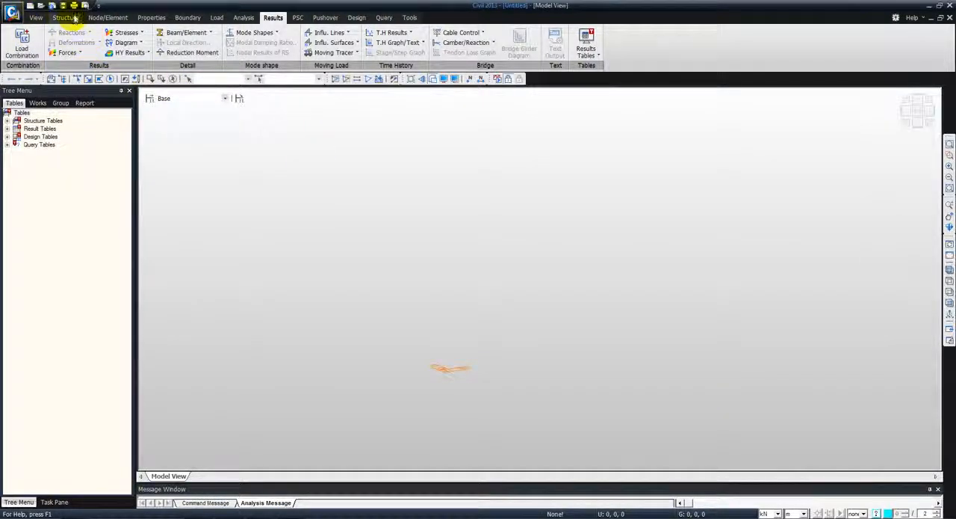
# Step: Confirm the Structure Type settings as an X-Z plane model
pyautogui.click(65, 18)
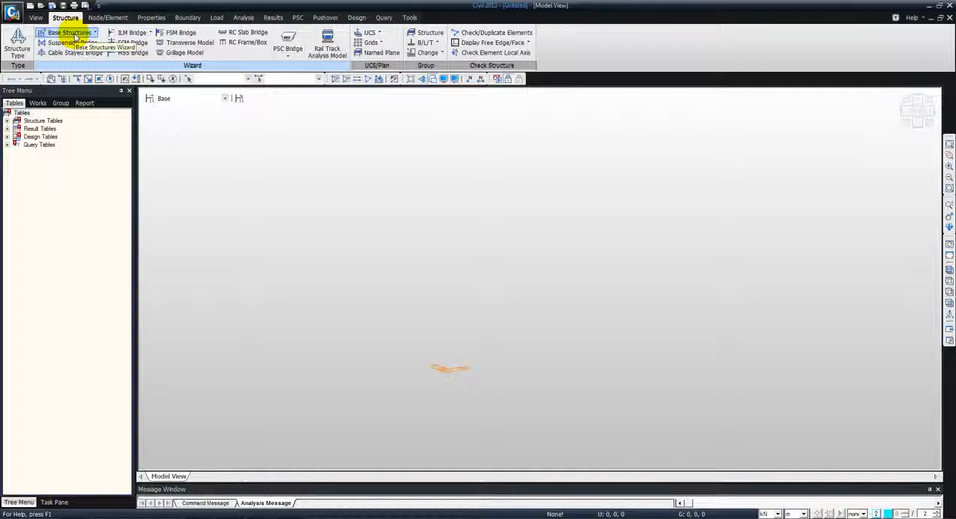
pyautogui.moveTo(18, 42)
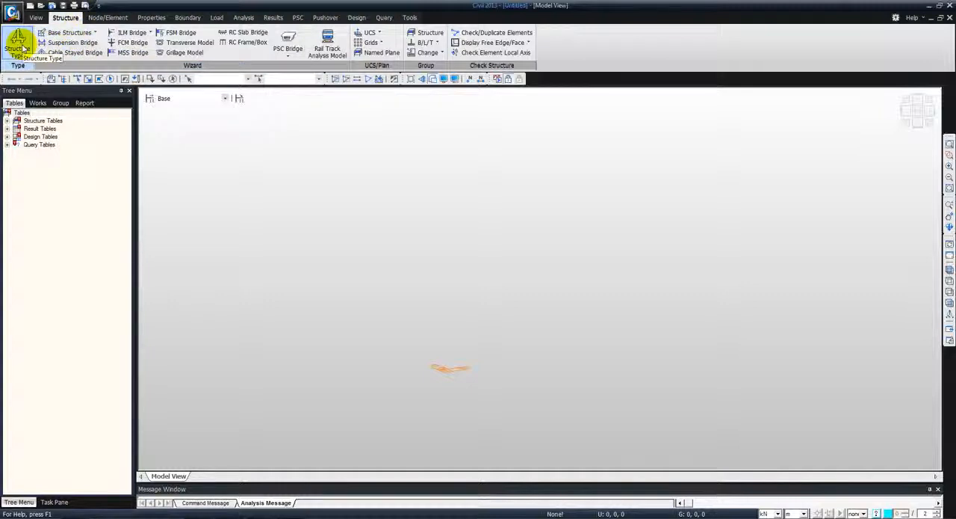
pyautogui.click(18, 46)
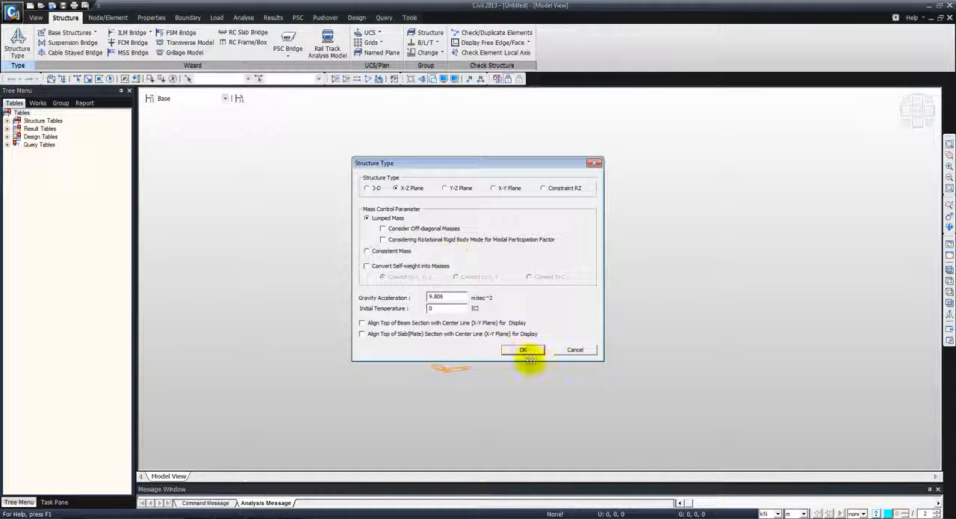
pyautogui.click(523, 350)
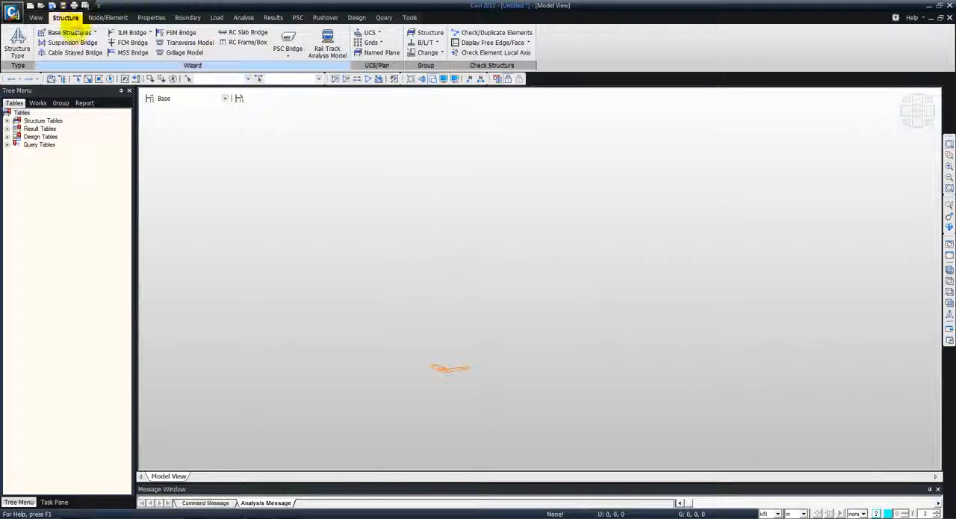
# Step: Generate a pin-ended column of ten 0.5 m segments with material 1 and section 1 via the Column wizard
pyautogui.click(69, 33)
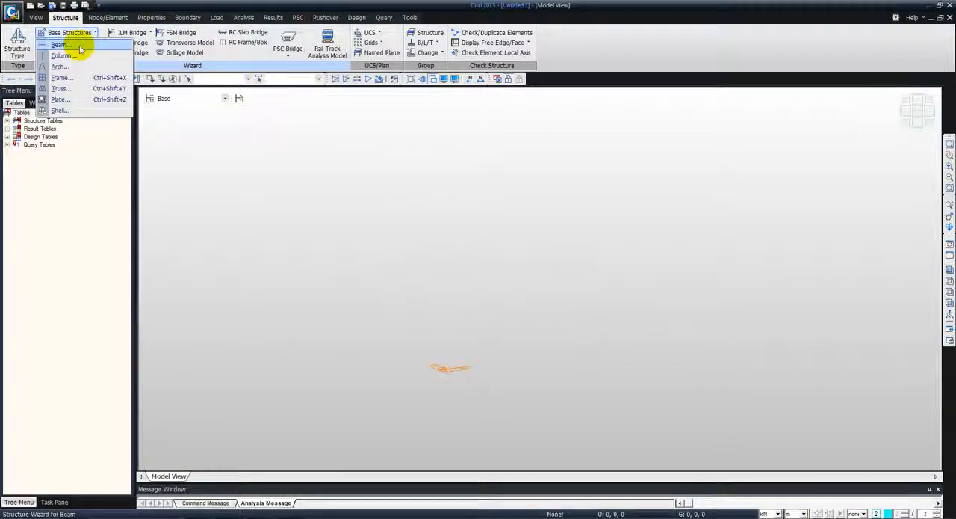
pyautogui.click(61, 55)
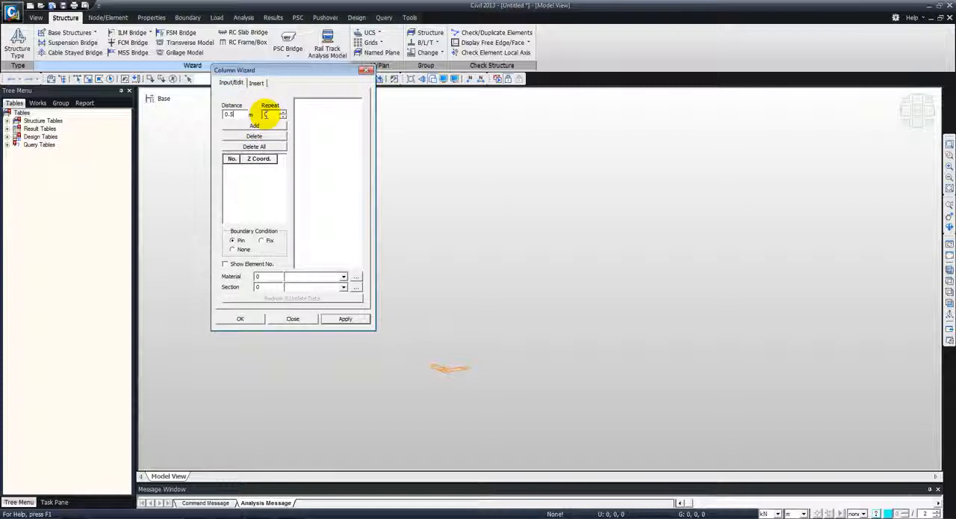
pyautogui.click(272, 114)
pyautogui.write('0')
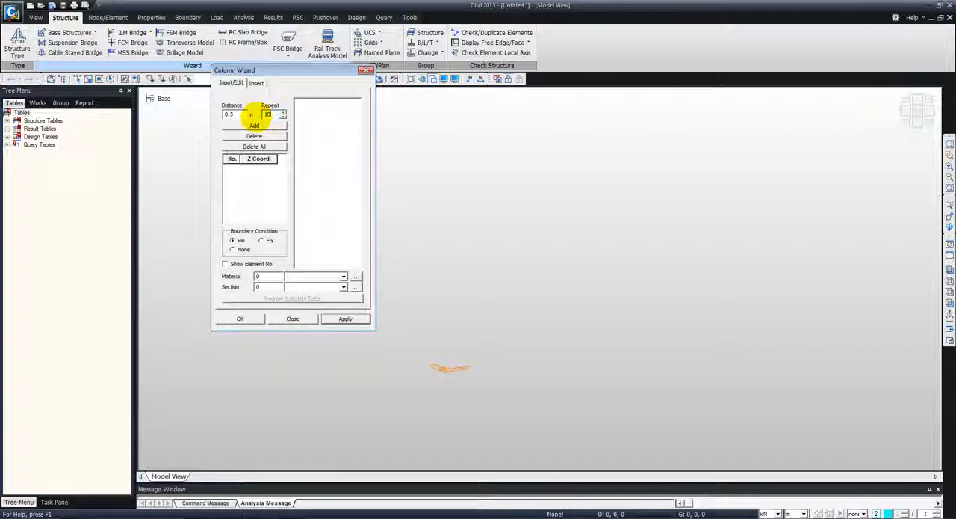
pyautogui.click(254, 125)
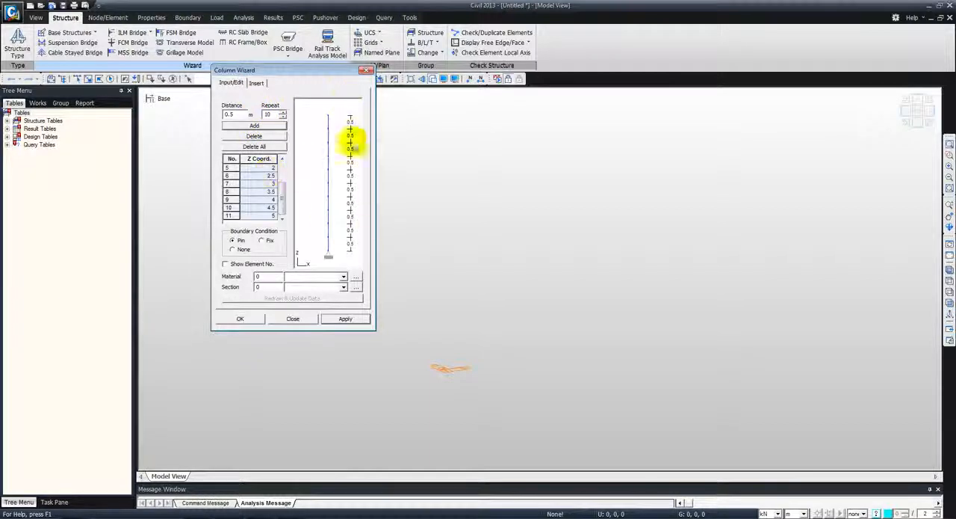
pyautogui.moveTo(296, 251)
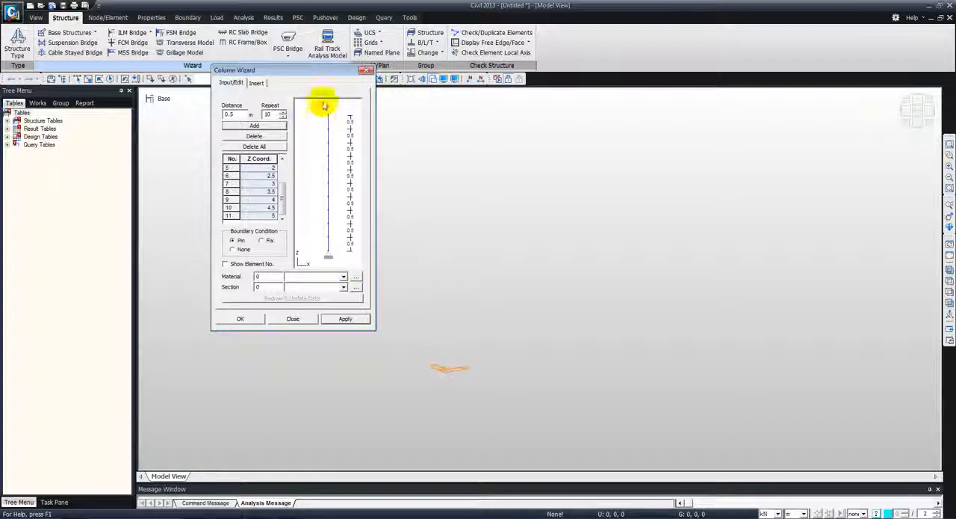
pyautogui.moveTo(326, 247)
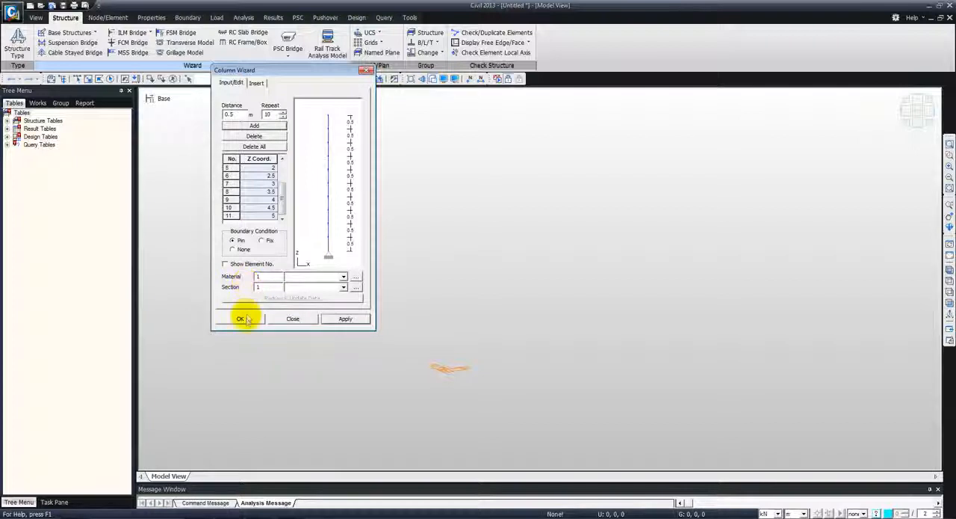
pyautogui.click(241, 318)
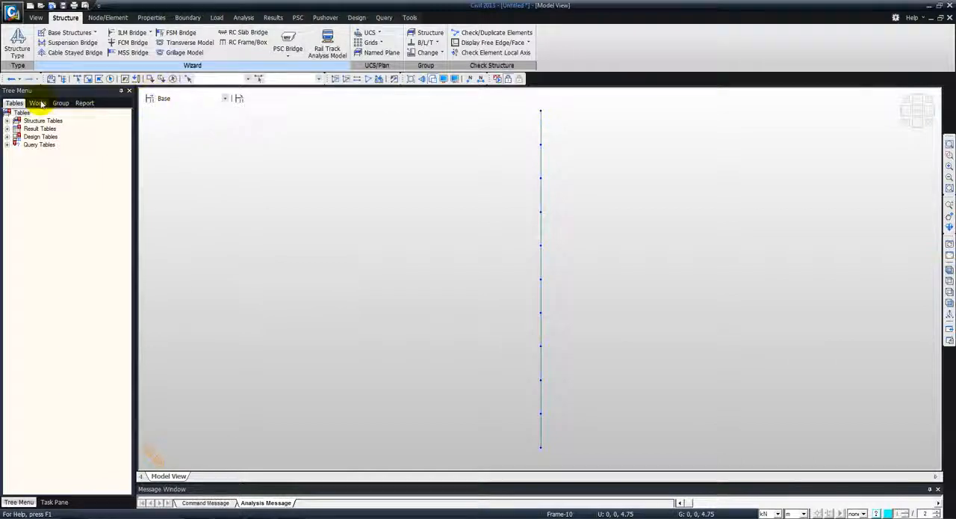
# Step: Select the nodes assigned to support Type 1 from the Works tree to locate the column's base node
pyautogui.click(37, 101)
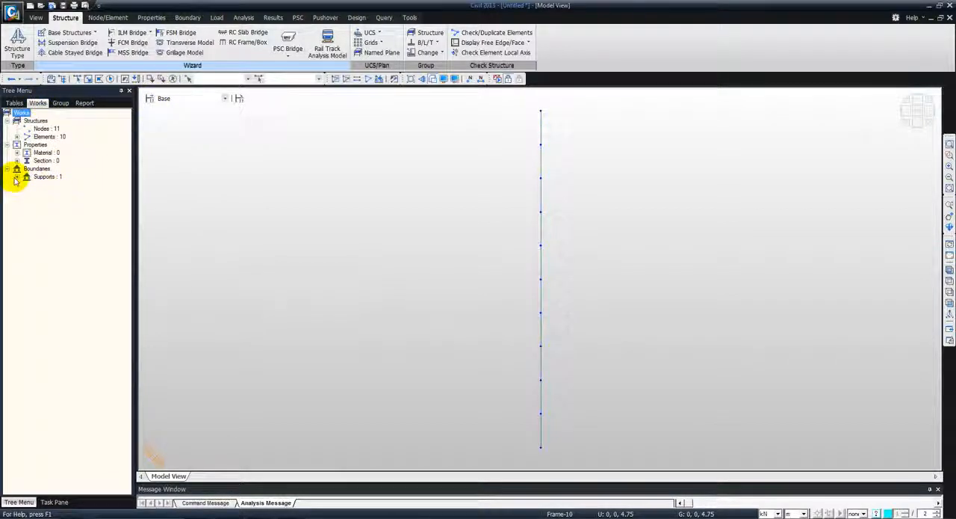
pyautogui.click(18, 177)
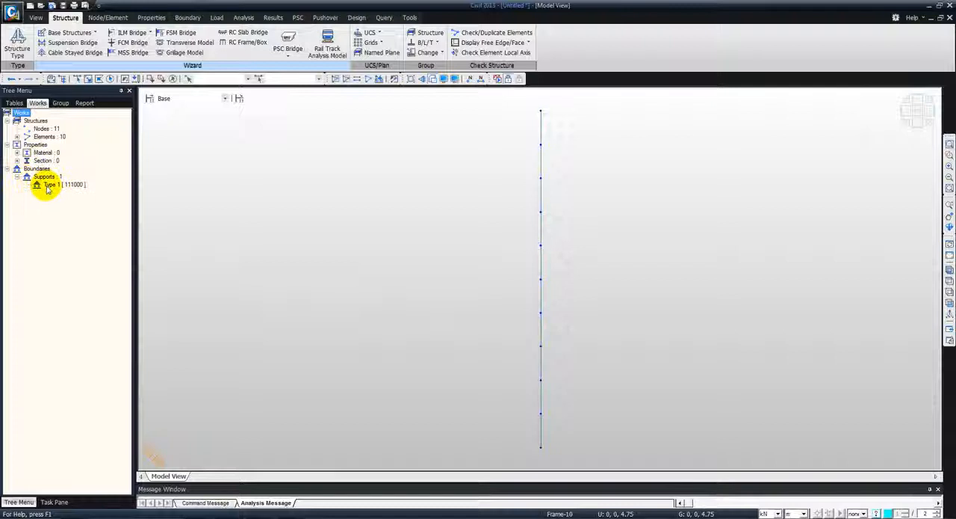
pyautogui.rightClick(63, 186)
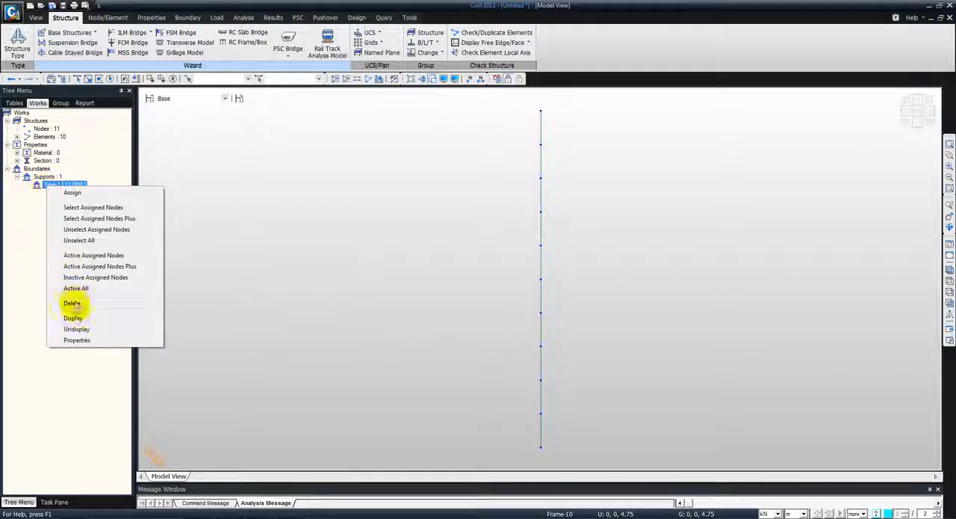
pyautogui.click(71, 301)
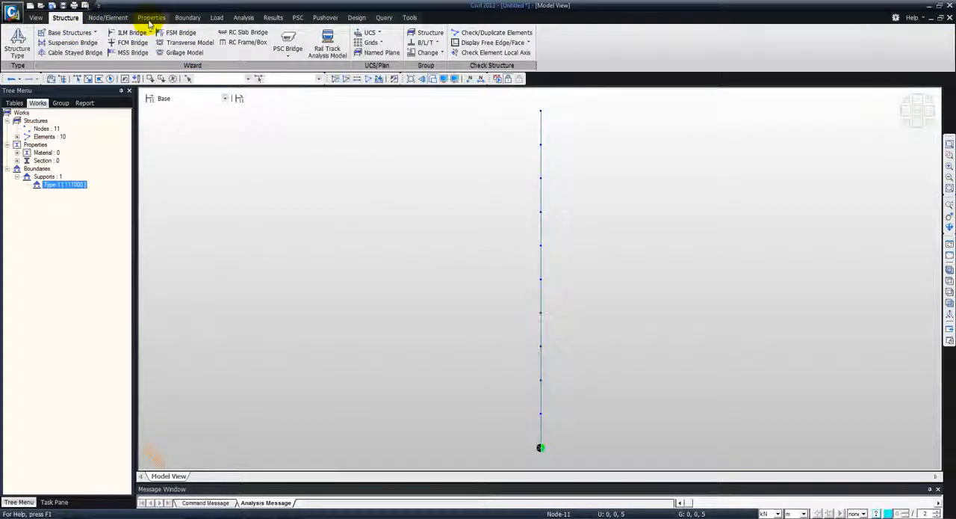
# Step: Define a Dx-only support at the column's top node
pyautogui.click(188, 18)
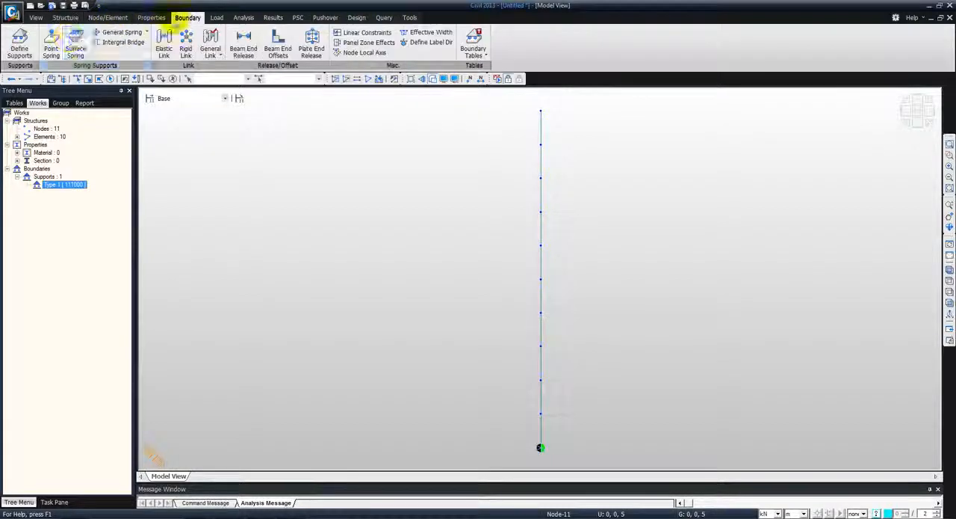
pyautogui.click(19, 44)
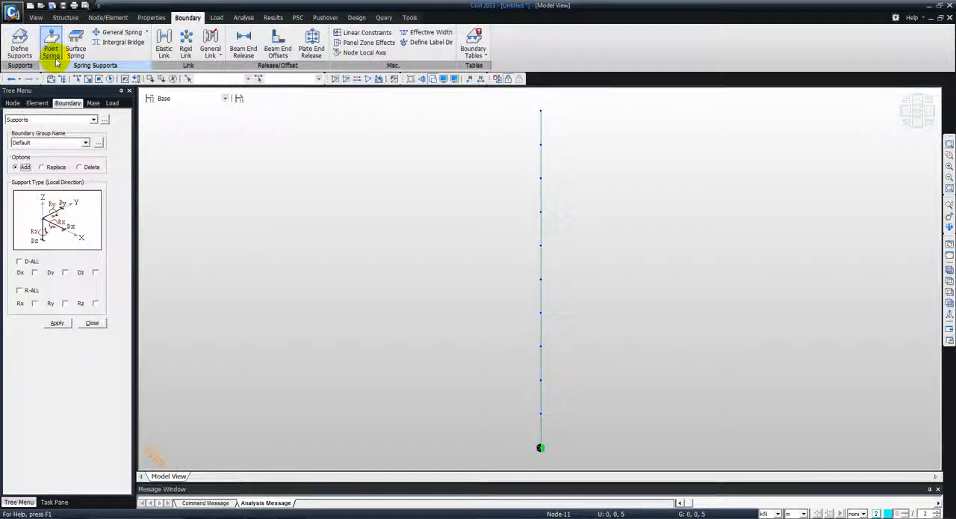
pyautogui.moveTo(532, 103)
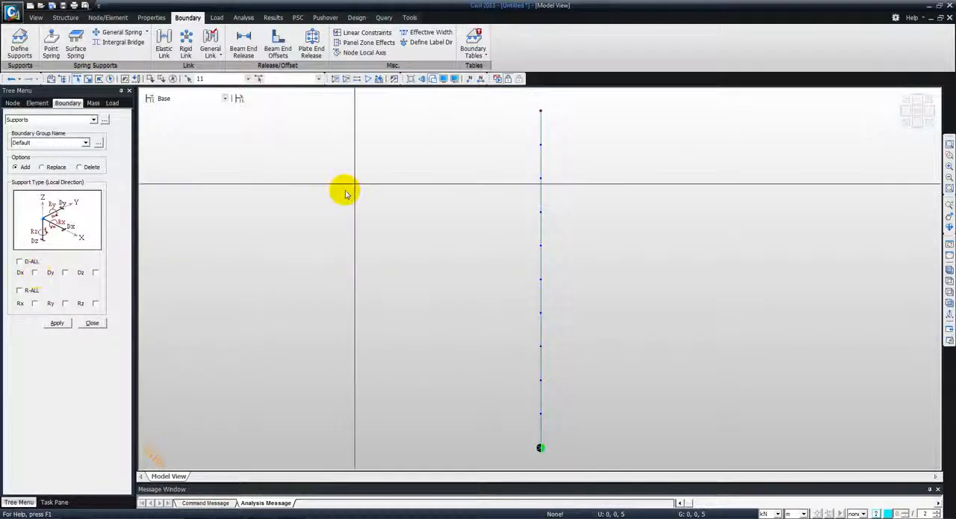
pyautogui.moveTo(149, 262)
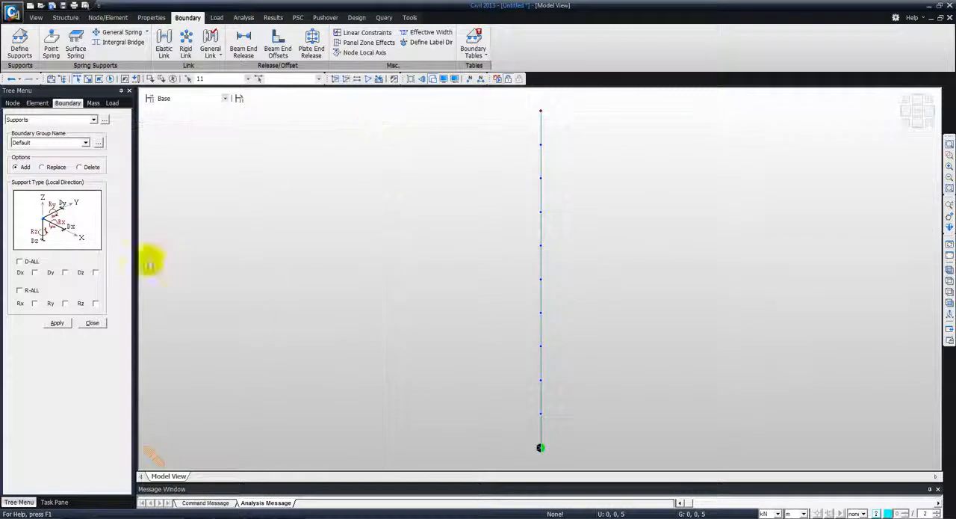
pyautogui.click(34, 272)
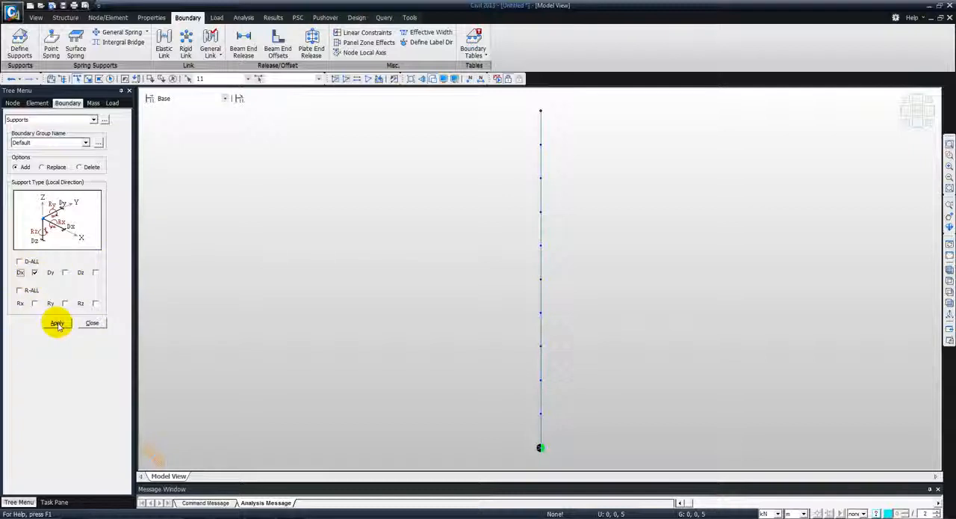
pyautogui.click(57, 323)
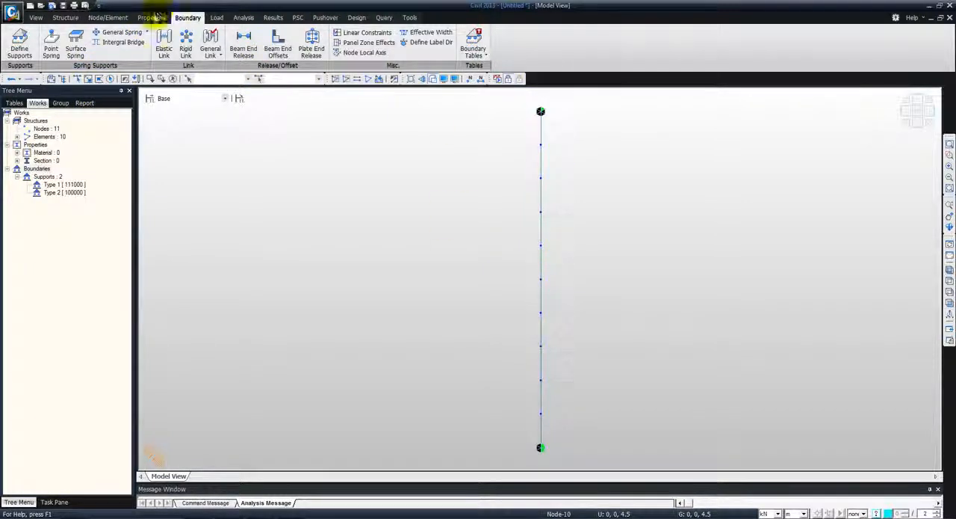
# Step: Add Steel EN03 S355 as material 1, then bring up the Section Properties list
pyautogui.click(151, 18)
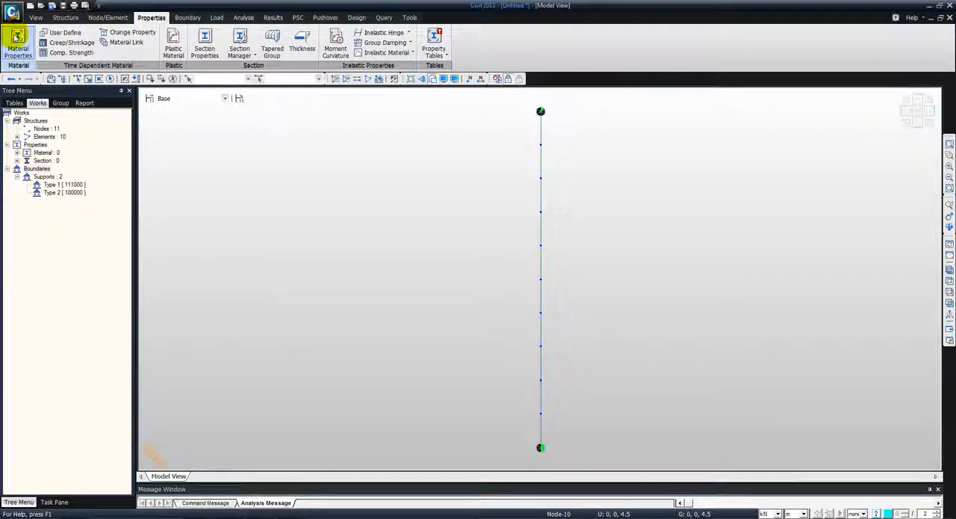
pyautogui.click(18, 45)
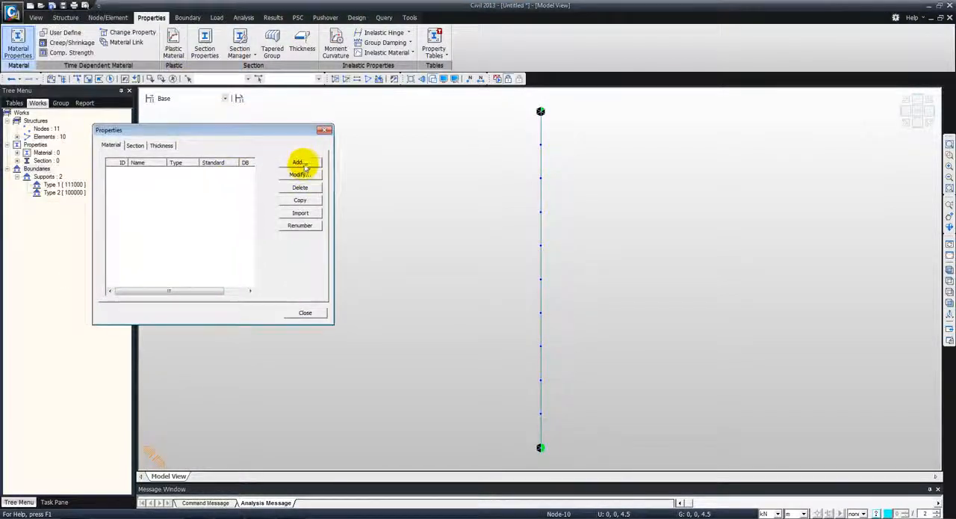
pyautogui.click(299, 162)
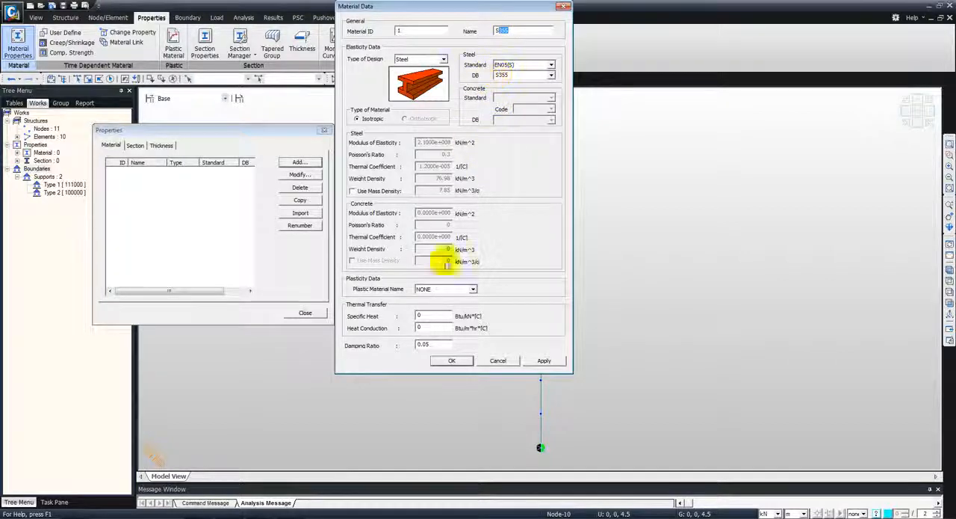
pyautogui.click(452, 360)
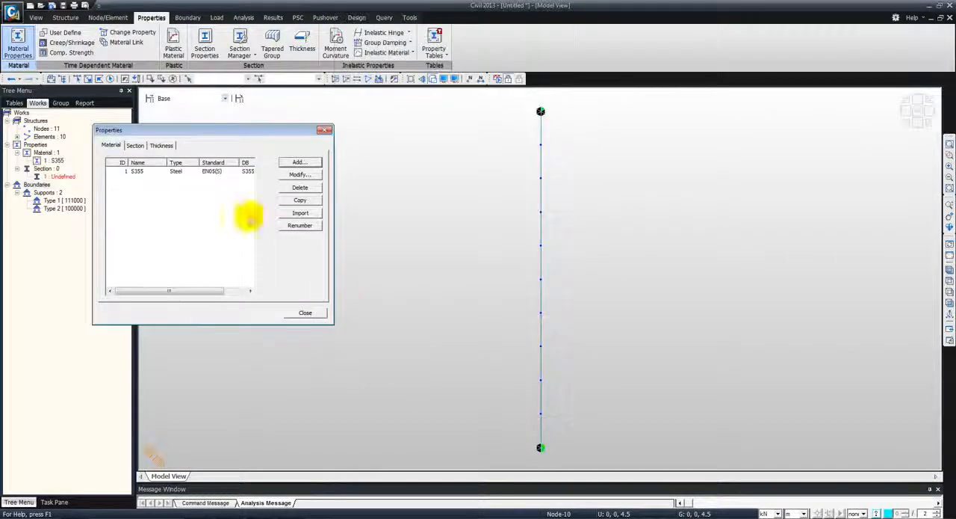
pyautogui.click(305, 312)
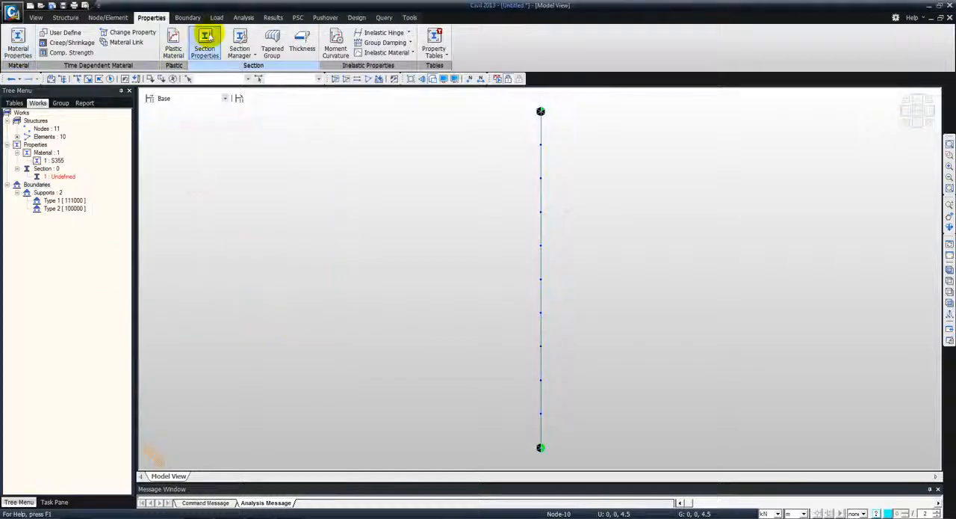
pyautogui.click(205, 45)
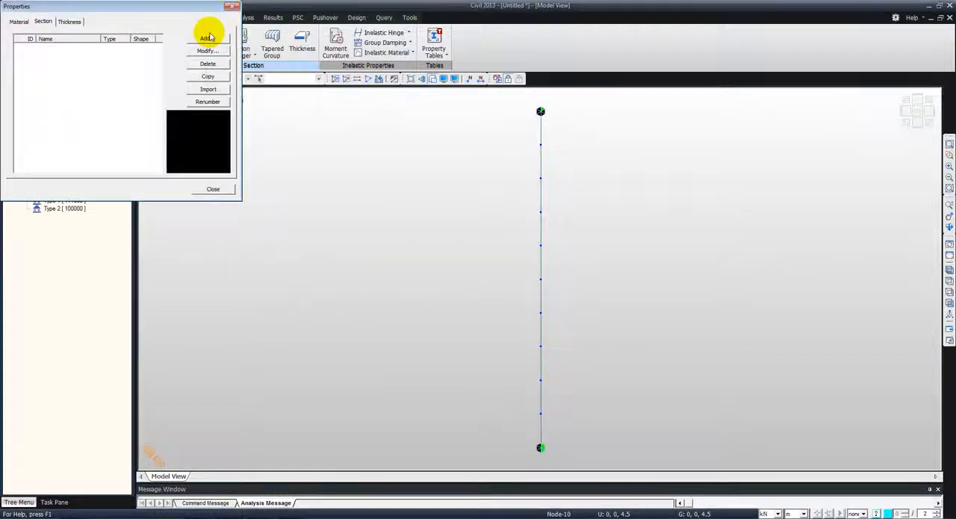
# Step: Add a UC 203x203x60 section from the BS4-93 database and show its calculated properties
pyautogui.click(207, 39)
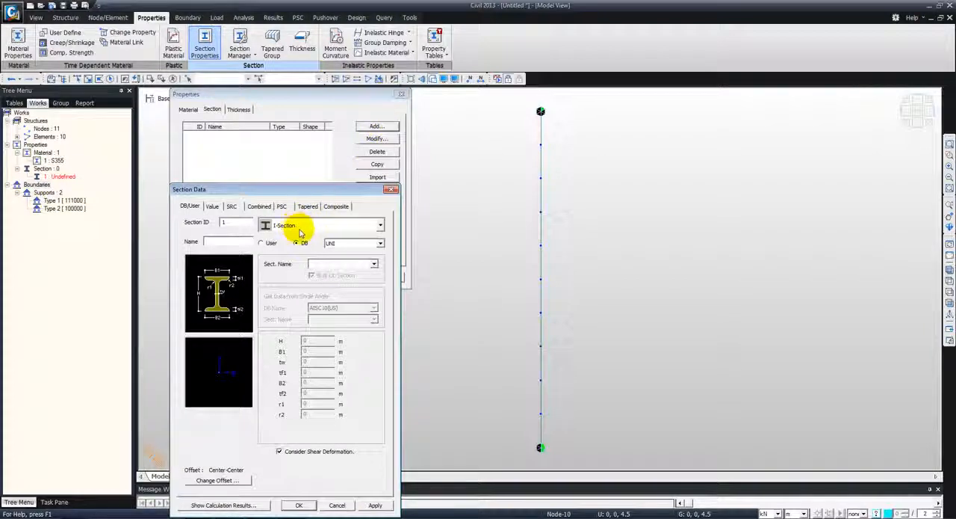
pyautogui.click(380, 242)
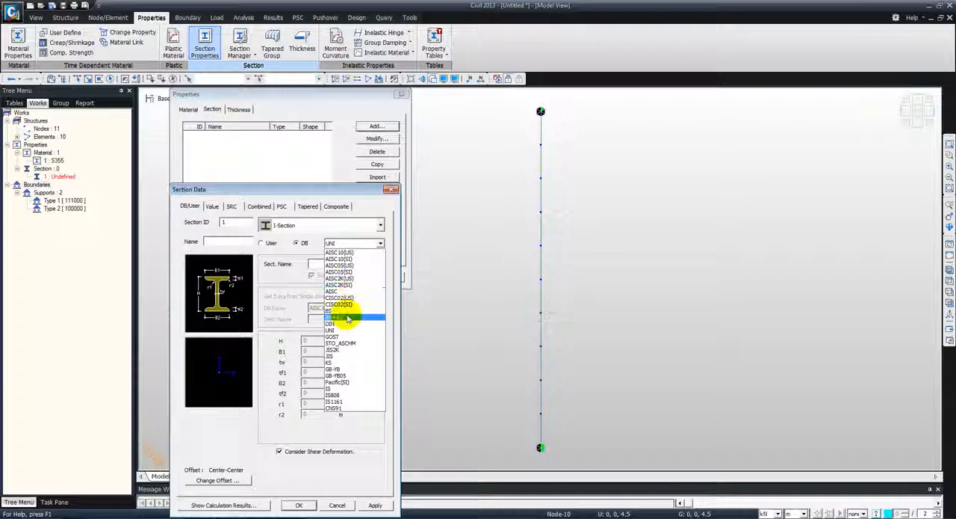
pyautogui.click(347, 314)
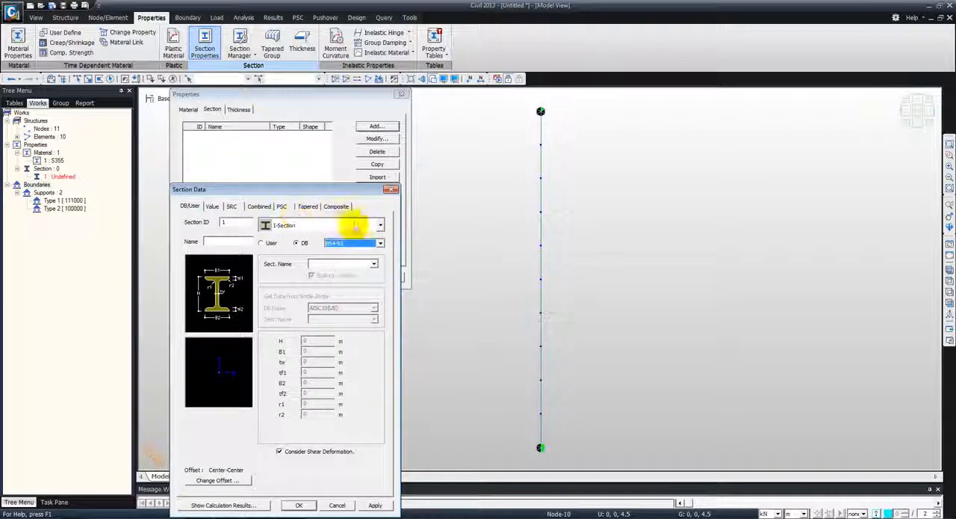
pyautogui.click(373, 263)
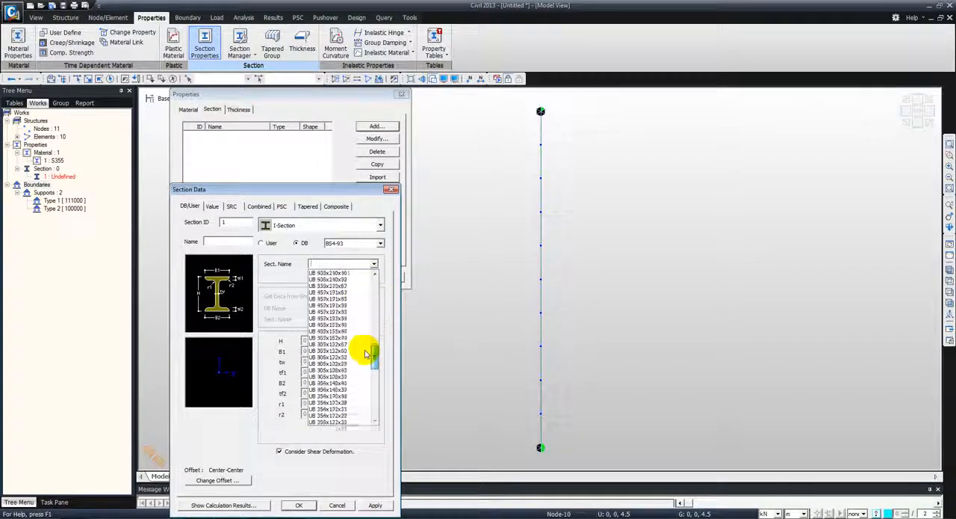
pyautogui.scroll(-3)
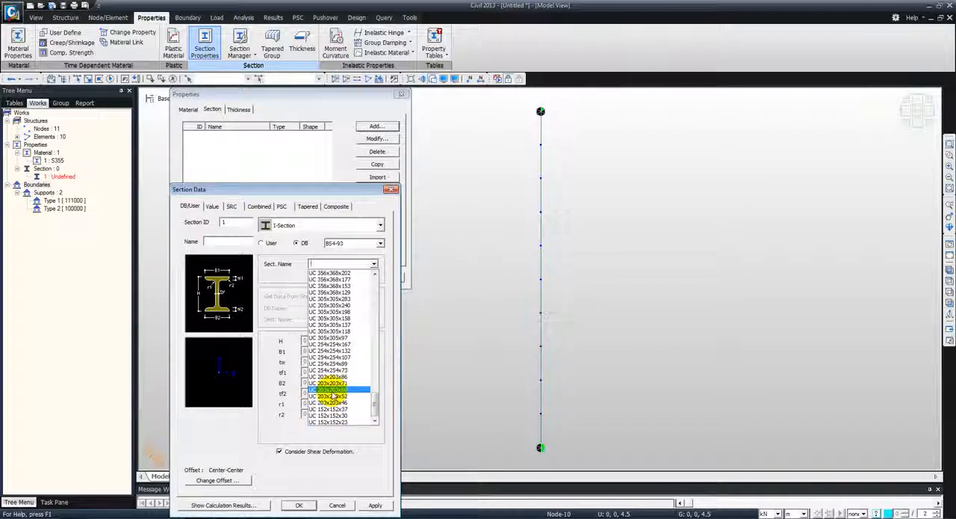
pyautogui.click(328, 395)
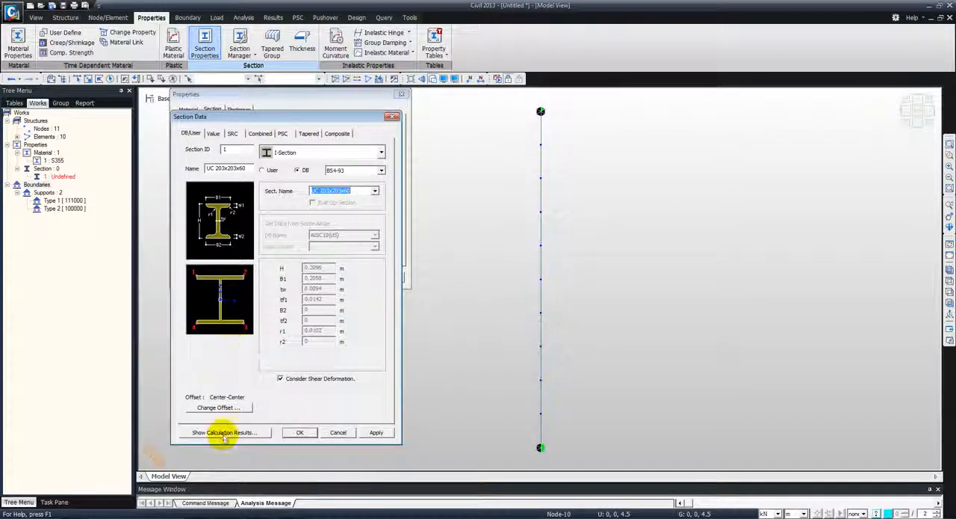
pyautogui.click(224, 432)
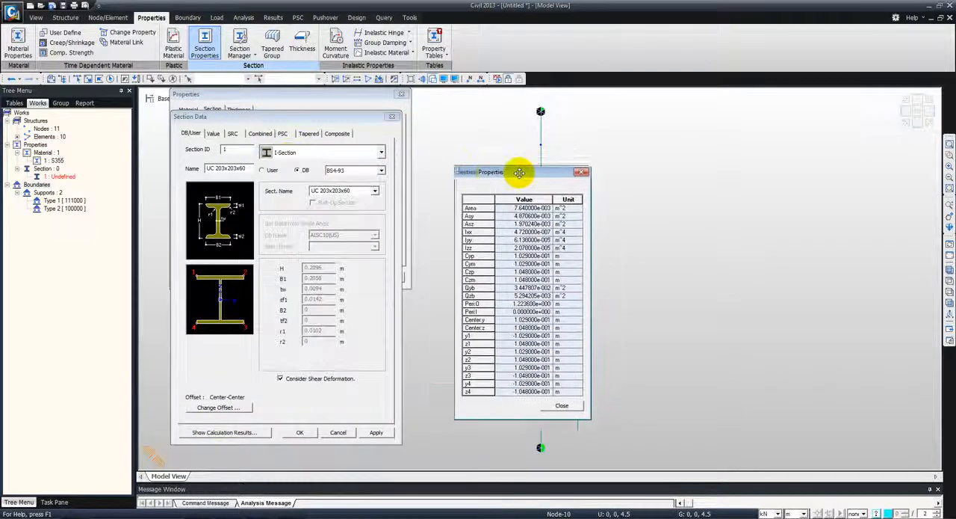
# Step: Close the section properties table and confirm UC 203x203x60 as section 1
pyautogui.moveTo(520, 172); pyautogui.dragTo(482, 149)
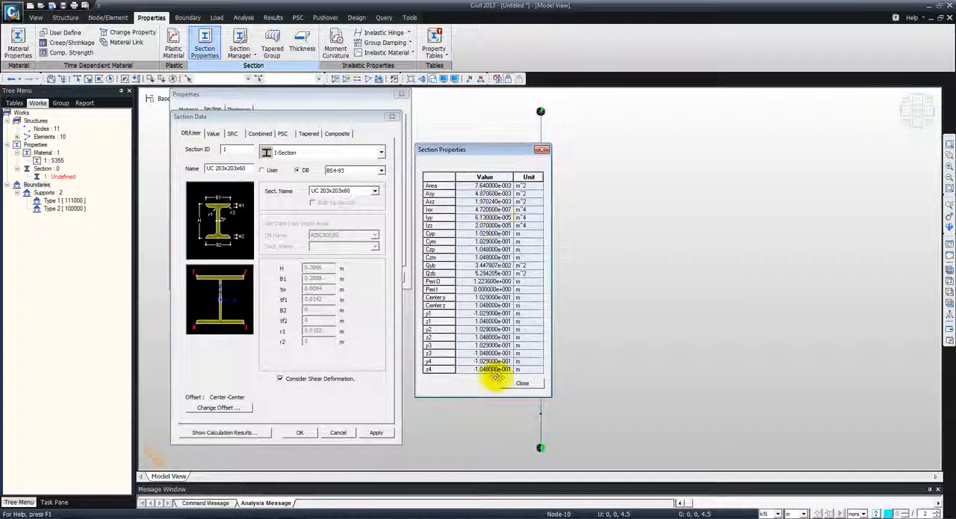
pyautogui.click(523, 383)
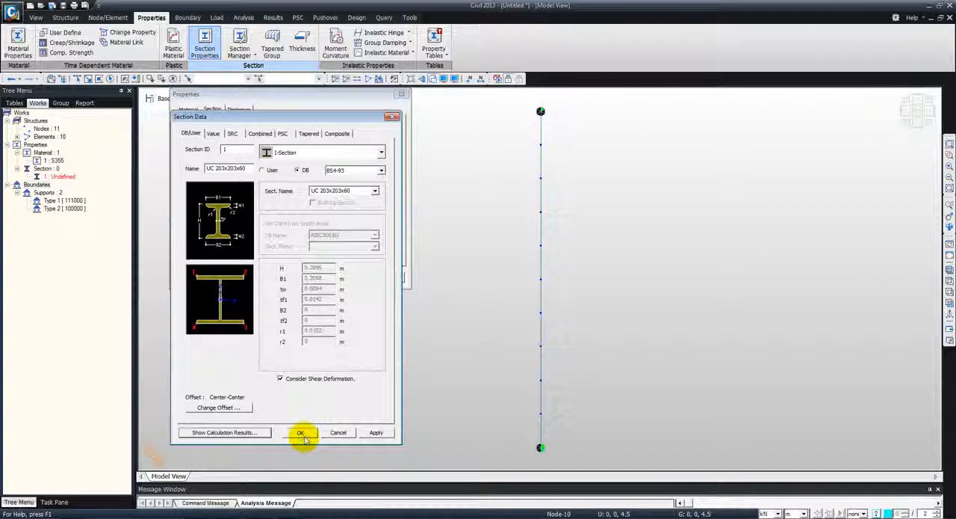
pyautogui.click(301, 431)
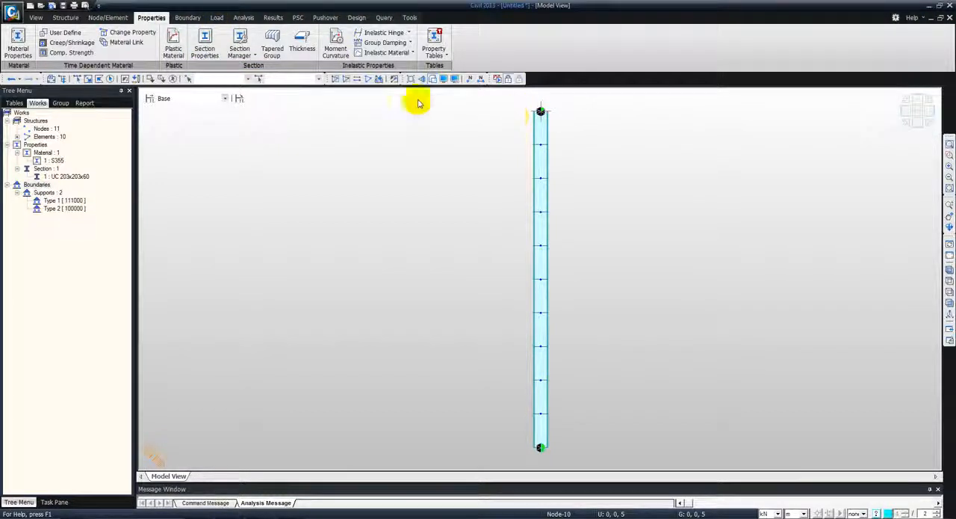
# Step: Create static load case P with its load type, then bring up Nodal Loads
pyautogui.click(216, 18)
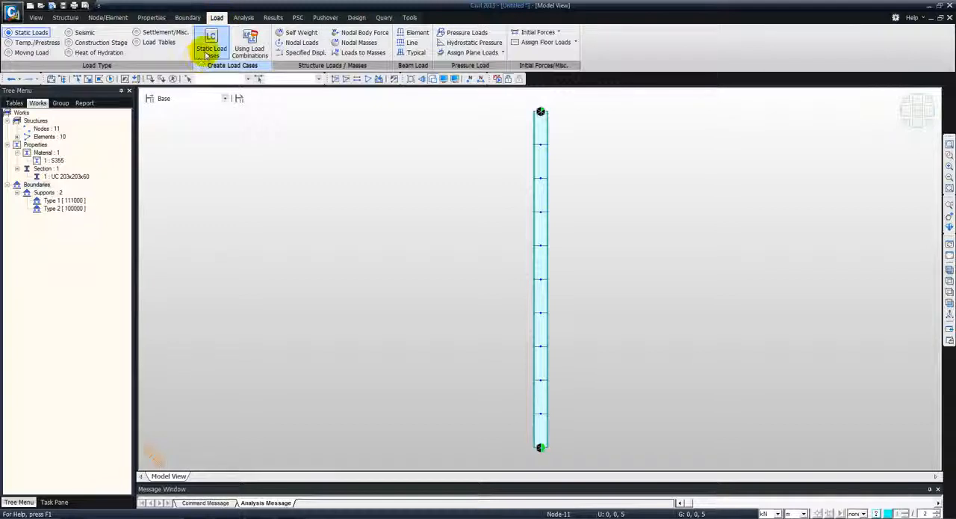
pyautogui.click(212, 48)
pyautogui.write('P')
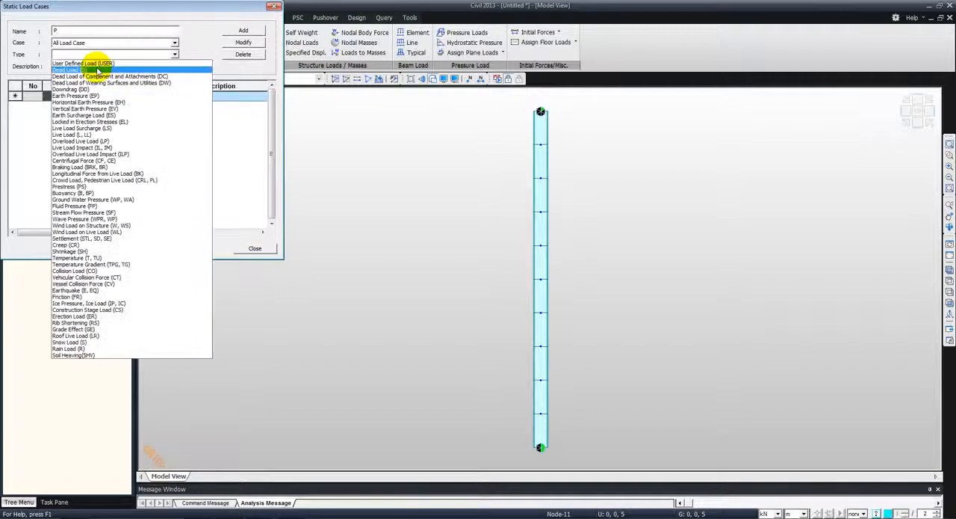
pyautogui.click(82, 62)
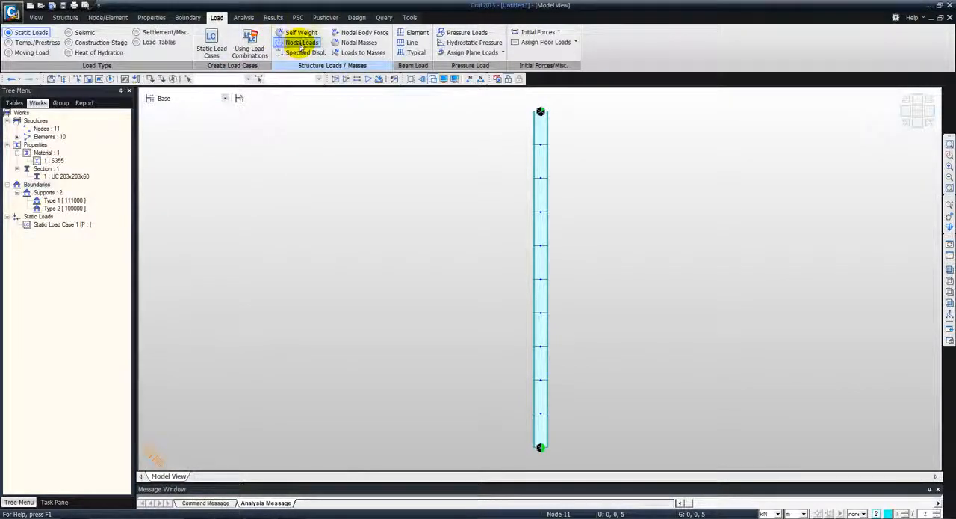
pyautogui.click(302, 41)
pyautogui.write('-1000')
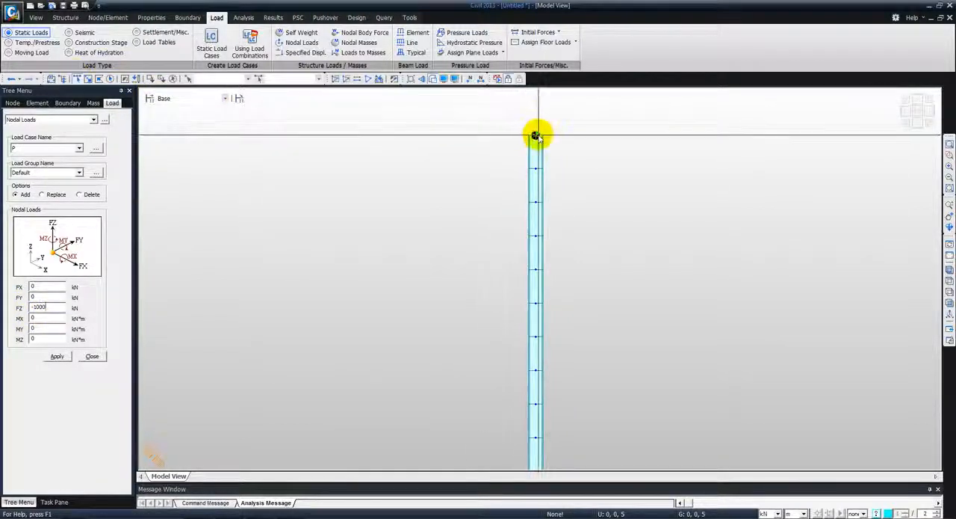
# Step: Apply FZ = -1000 to the column's top node under load case P
pyautogui.click(536, 136)
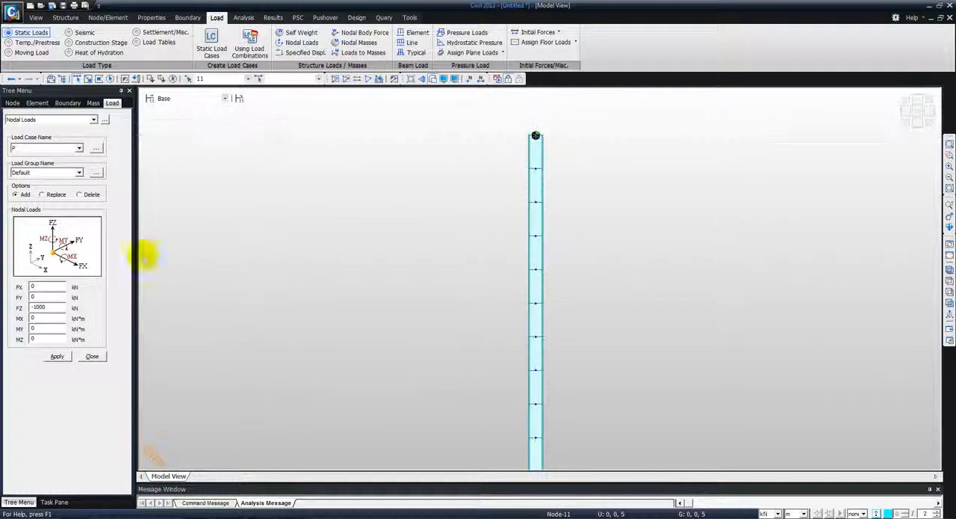
pyautogui.click(56, 355)
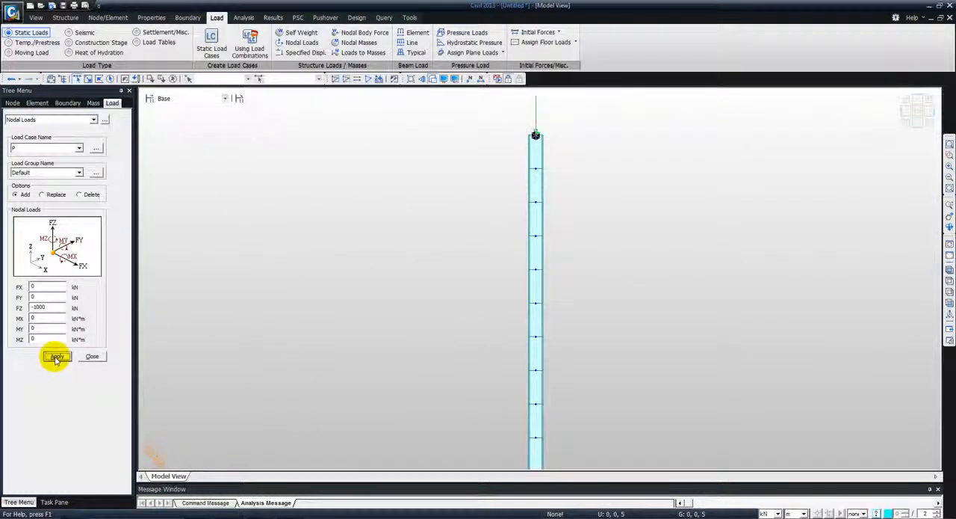
pyautogui.click(57, 355)
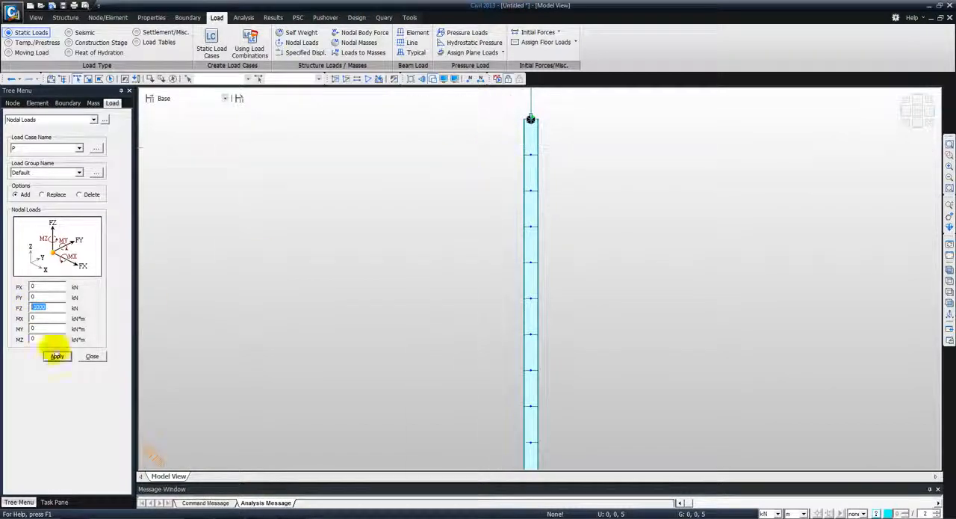
pyautogui.click(57, 355)
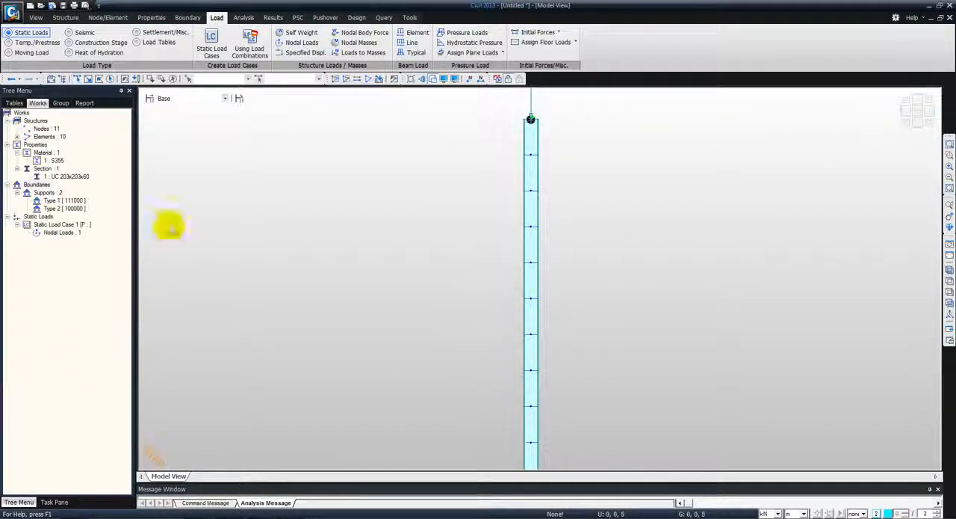
pyautogui.click(243, 18)
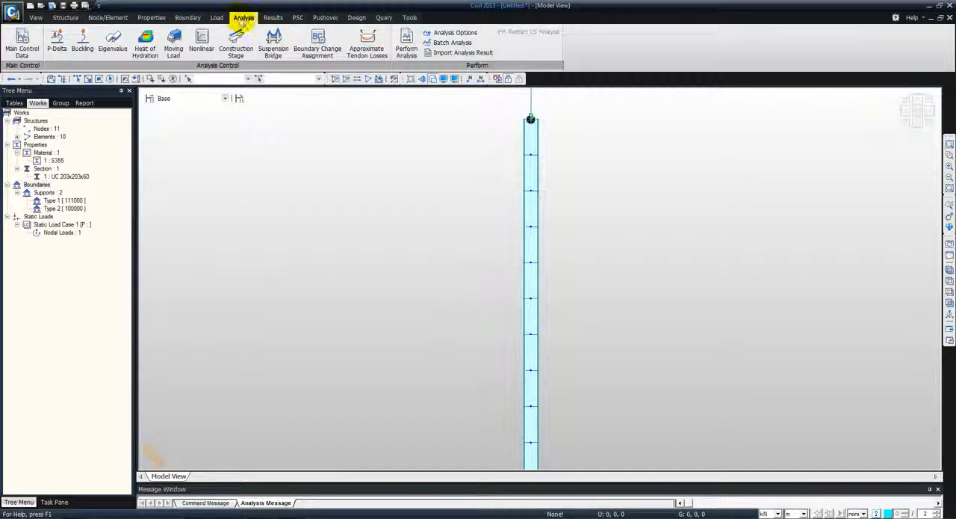
# Step: Set buckling control to 5 modes, axial force only, with load case P at scale 1
pyautogui.click(82, 43)
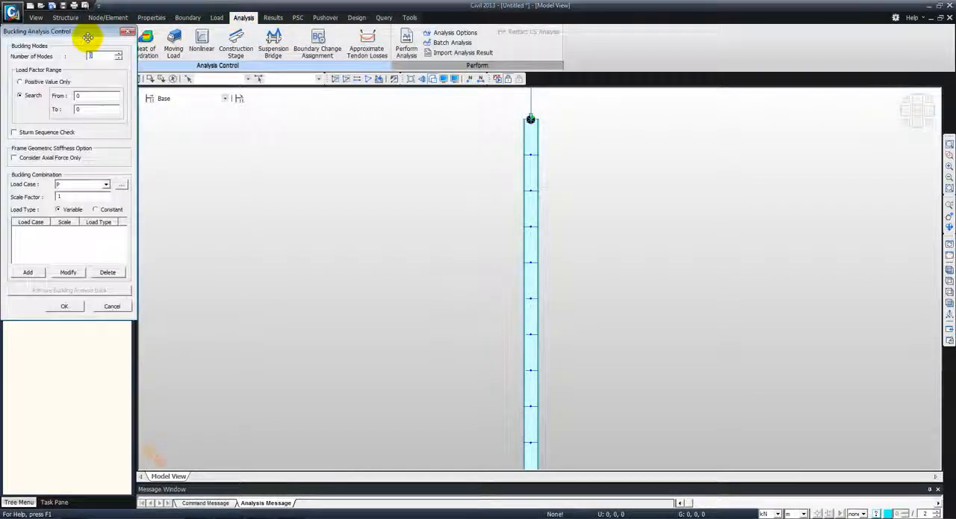
pyautogui.moveTo(63, 56)
pyautogui.write('5')
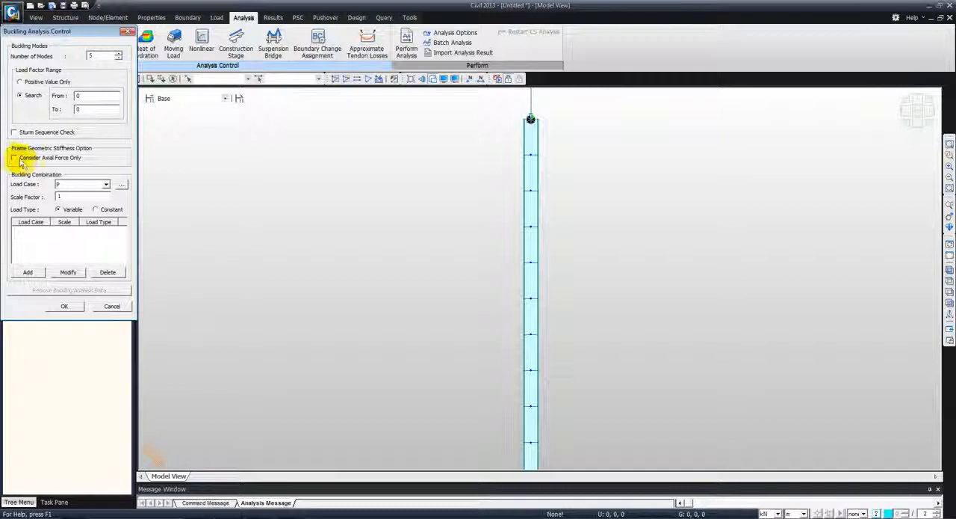
pyautogui.click(15, 159)
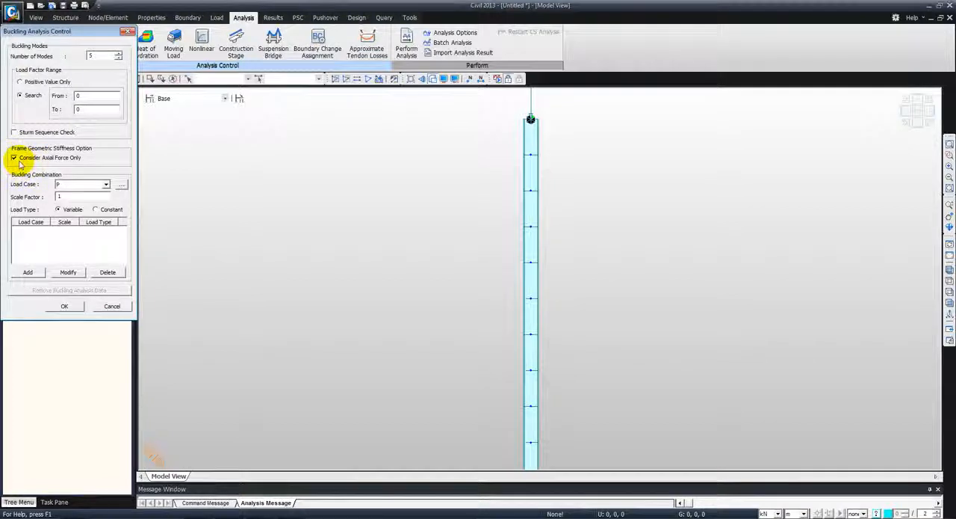
pyautogui.moveTo(526, 127)
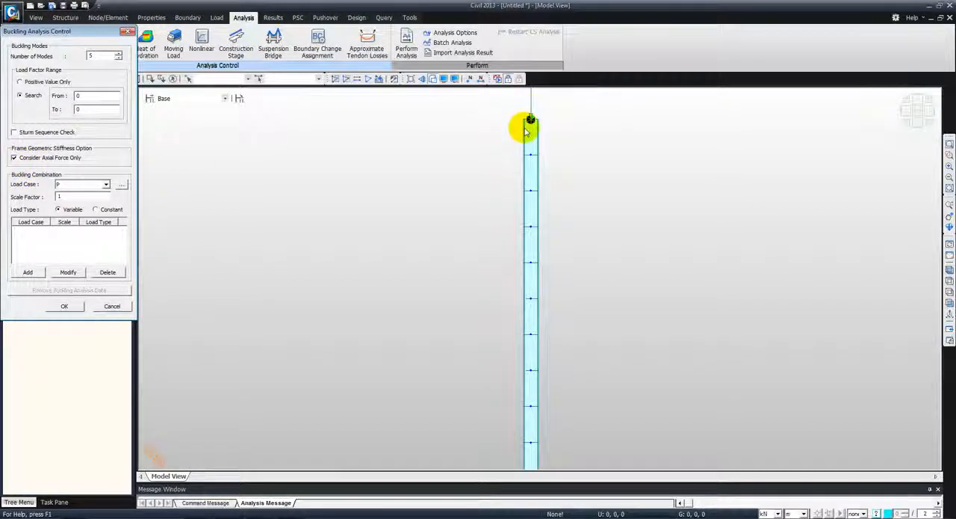
pyautogui.moveTo(493, 137)
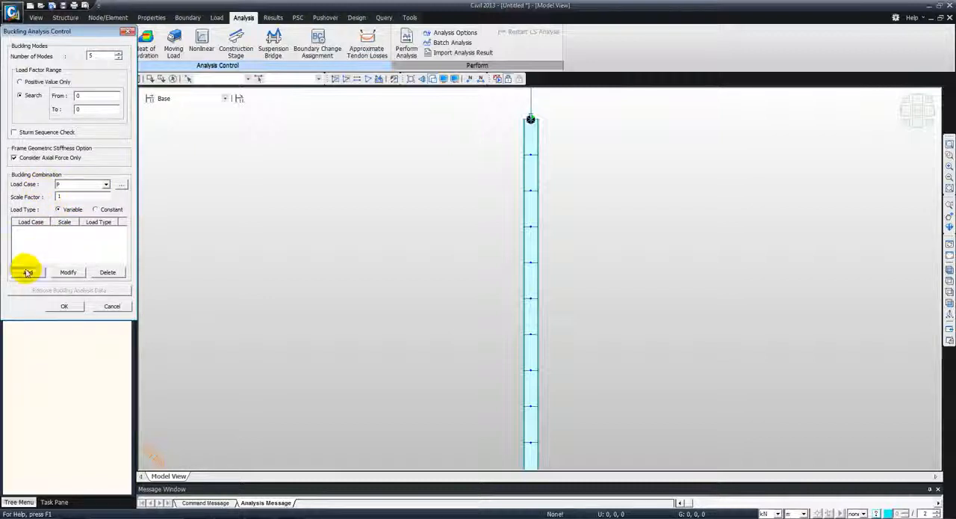
pyautogui.click(27, 272)
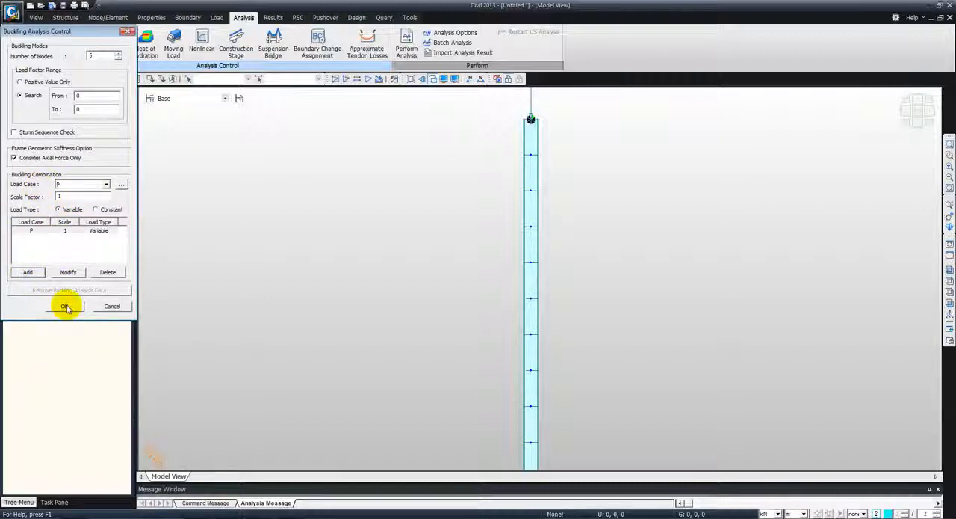
pyautogui.click(64, 304)
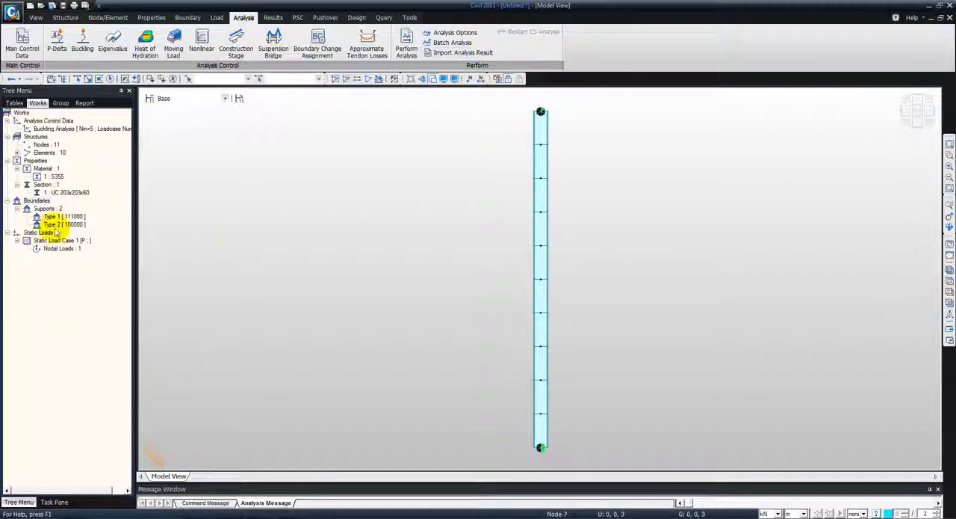
# Step: Toggle Display/Undisplay for the support group in the Works tree
pyautogui.rightClick(52, 224)
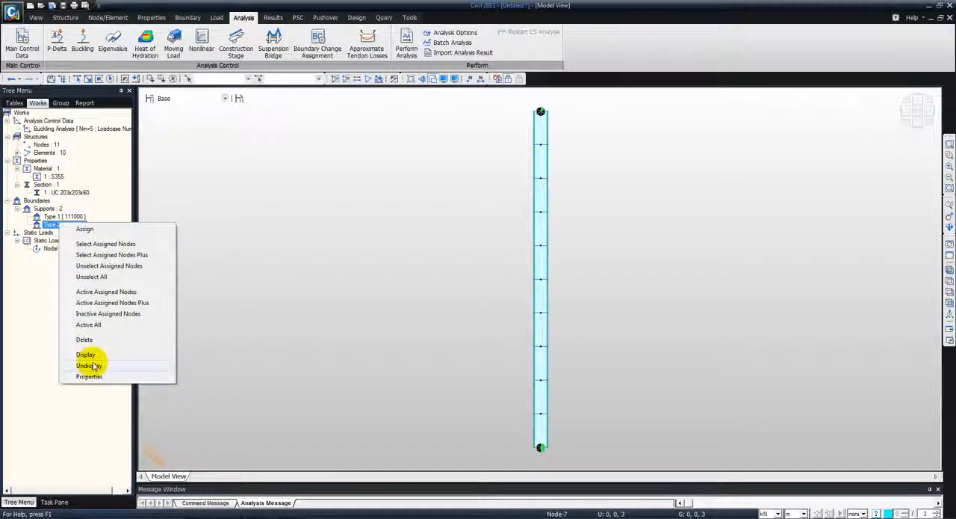
pyautogui.click(89, 365)
pyautogui.write('Example')
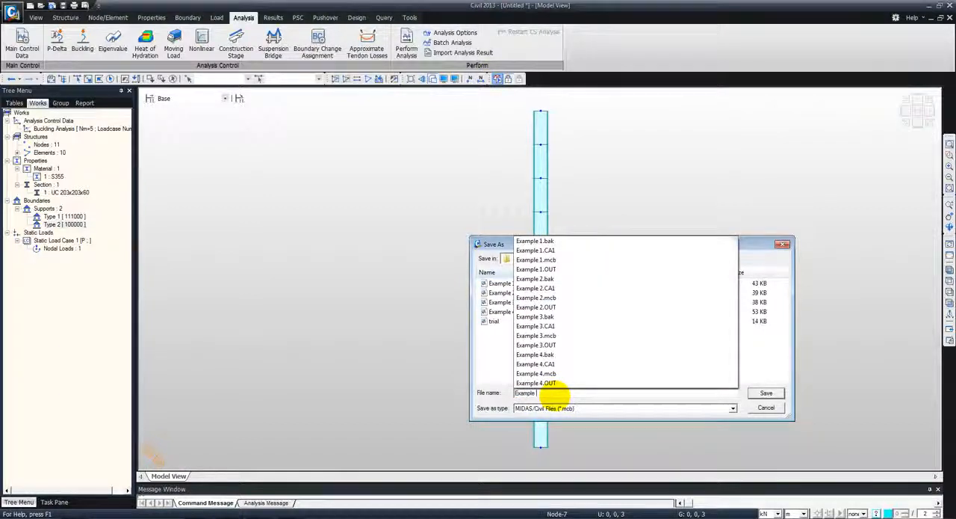
# Step: Save the model under the new file name and start Perform Analysis for buckling
pyautogui.click(765, 391)
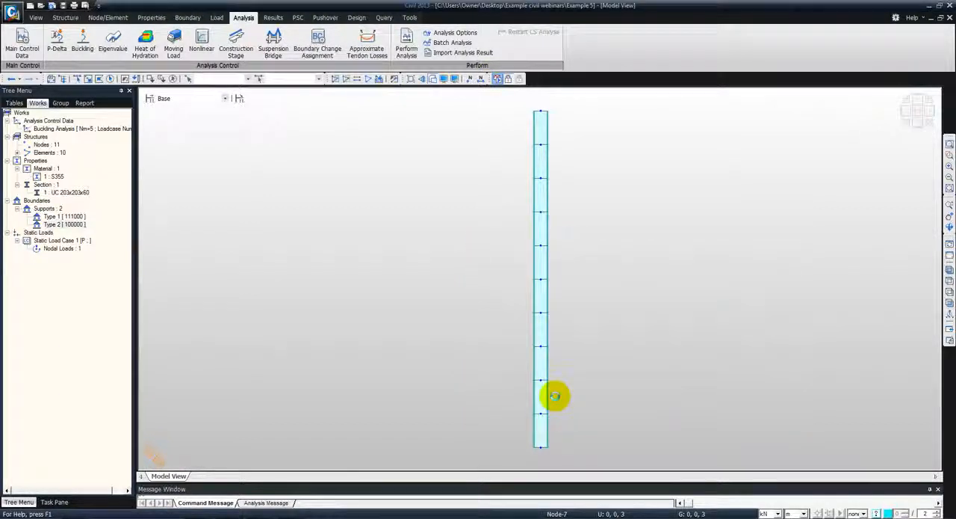
pyautogui.click(407, 43)
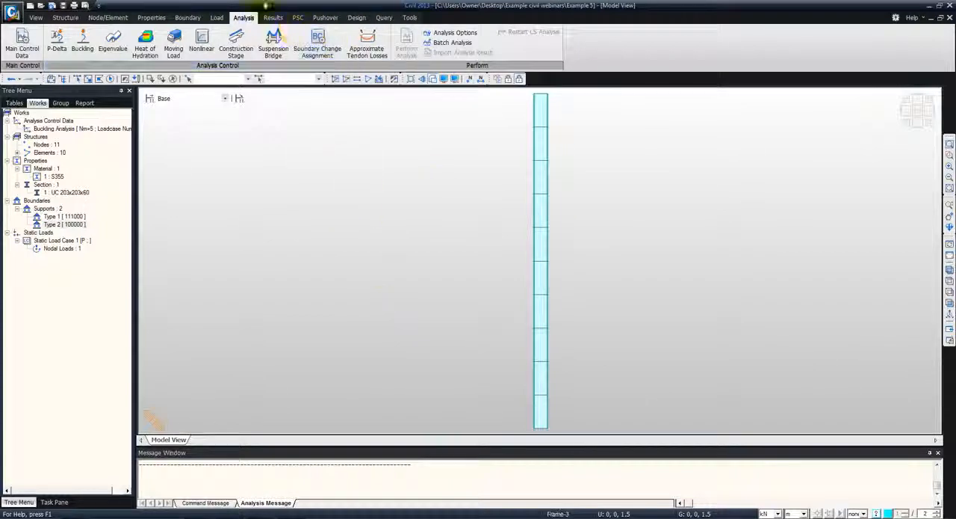
# Step: Go to Results > Mode Shapes > Buckling Mode Shapes
pyautogui.click(272, 18)
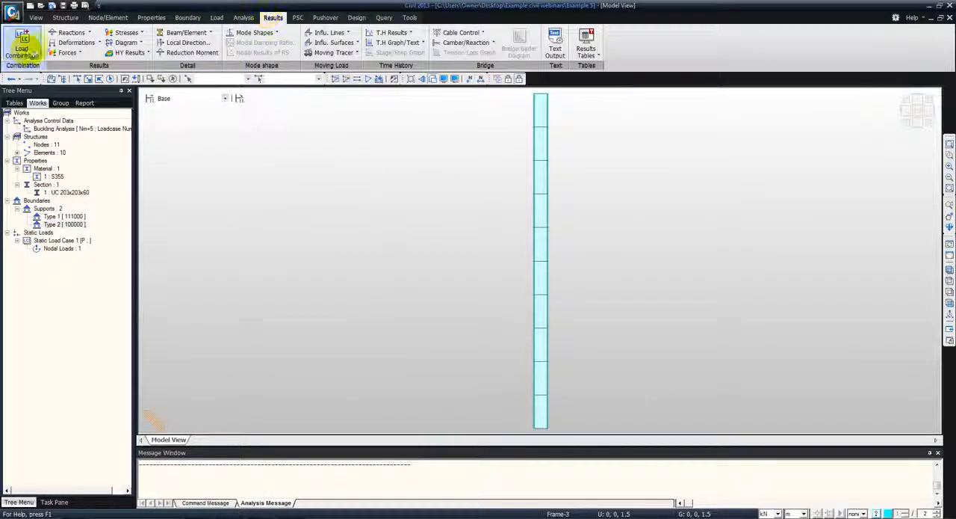
pyautogui.click(254, 33)
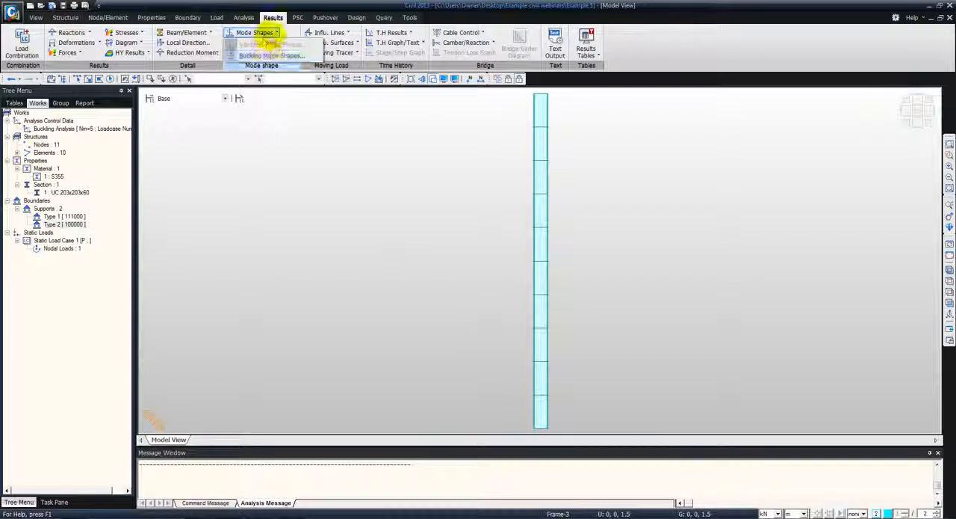
pyautogui.click(271, 55)
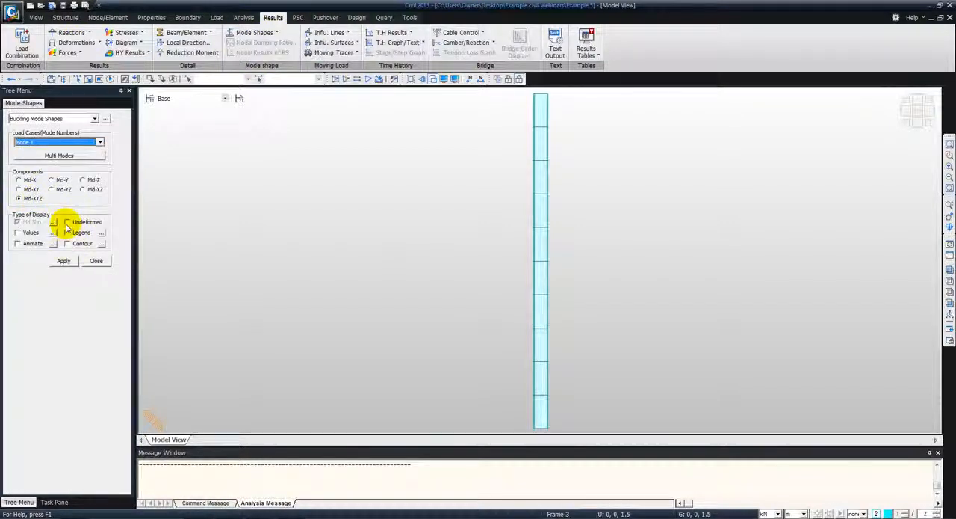
# Step: Show Mode 1 with Undeformed shape and colour Contour enabled, applied to the view
pyautogui.click(68, 221)
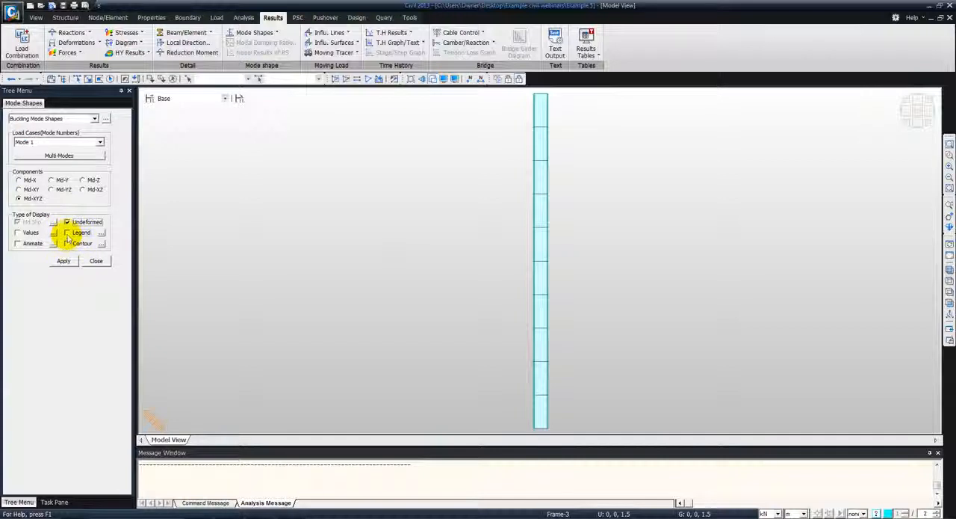
pyautogui.click(67, 244)
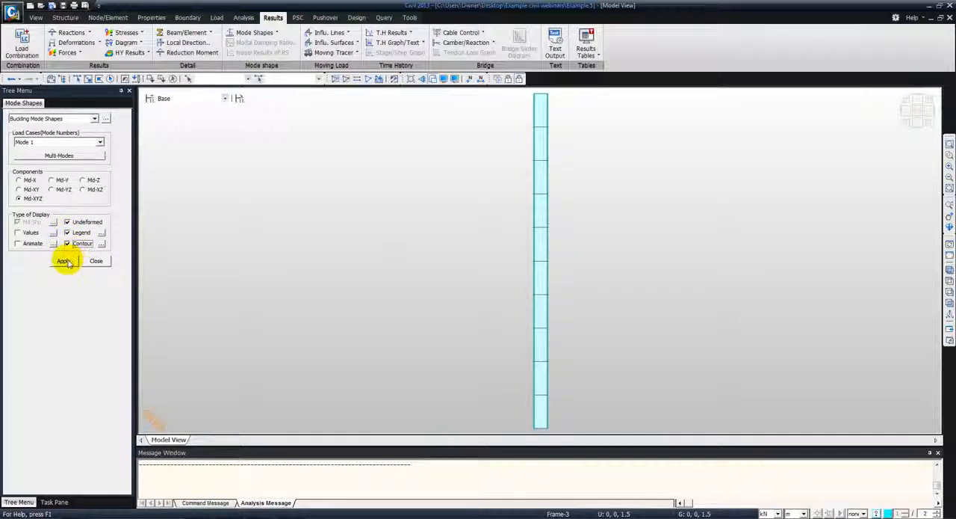
pyautogui.click(63, 262)
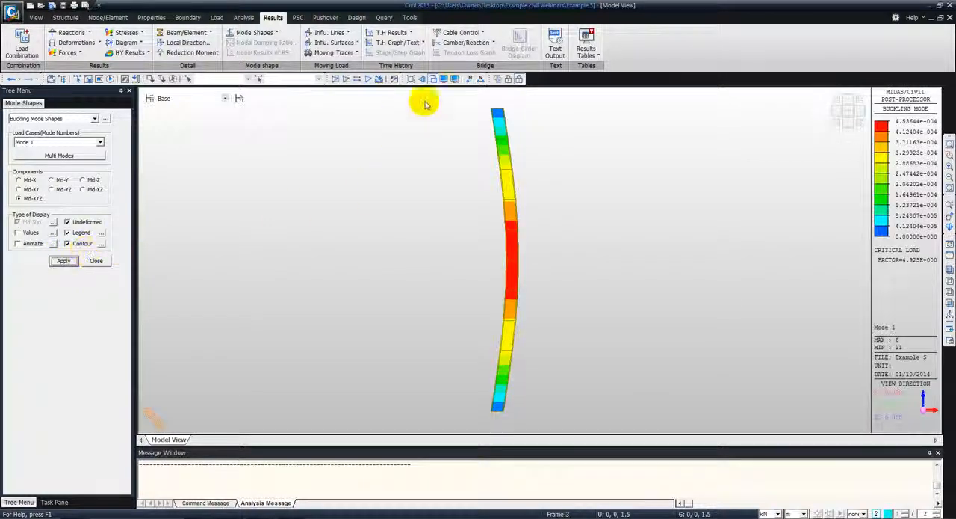
pyautogui.moveTo(531, 251)
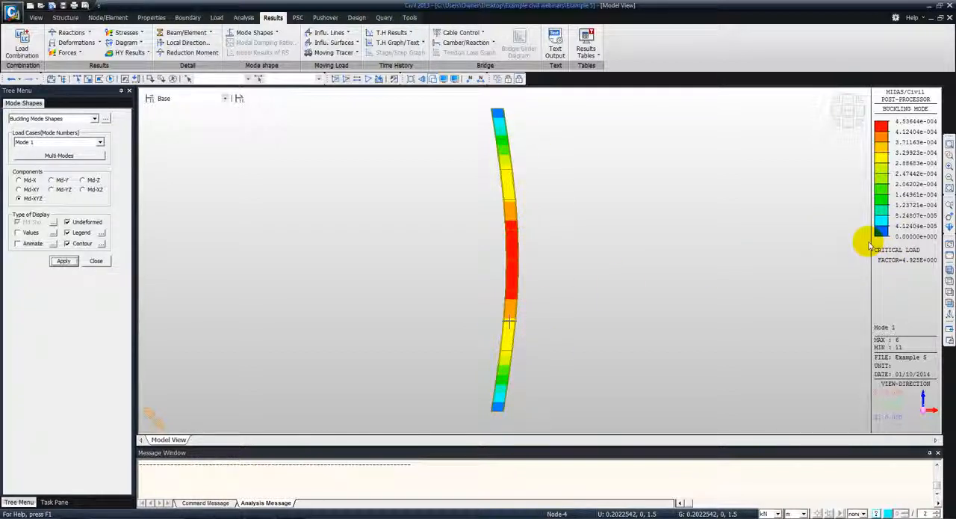
# Step: Change the Mode Number selection towards buckling Mode 2
pyautogui.click(98, 142)
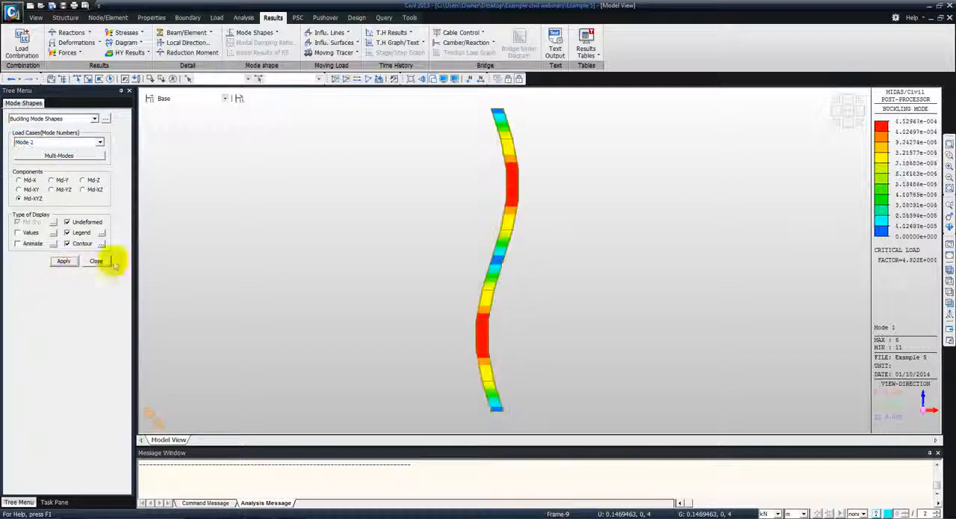
# Step: Apply Mode 2 to the view, then reopen the Mode Numbers list for another mode
pyautogui.click(63, 260)
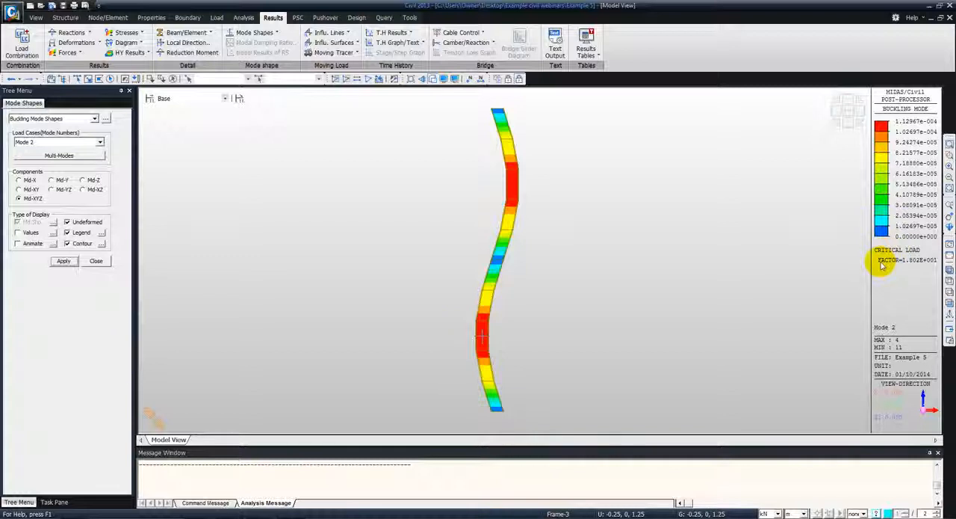
pyautogui.moveTo(896, 272)
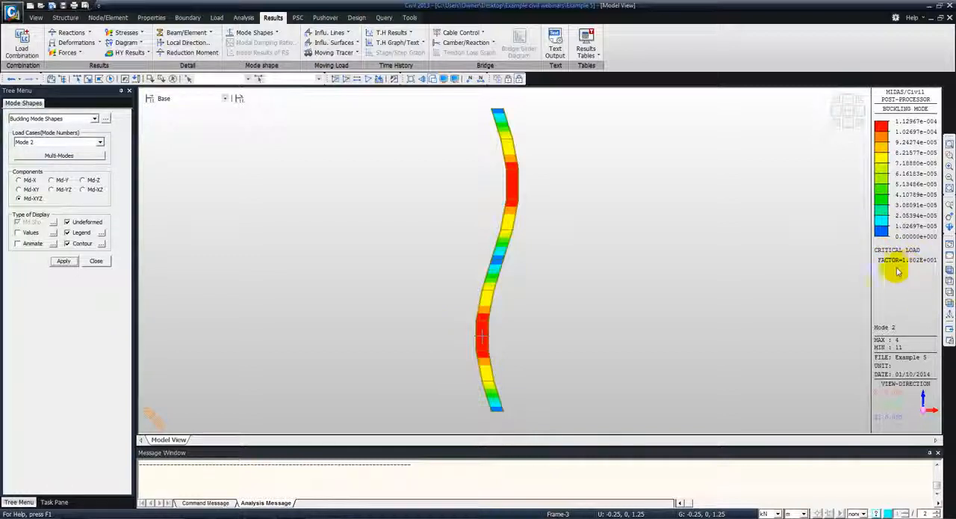
pyautogui.moveTo(879, 269)
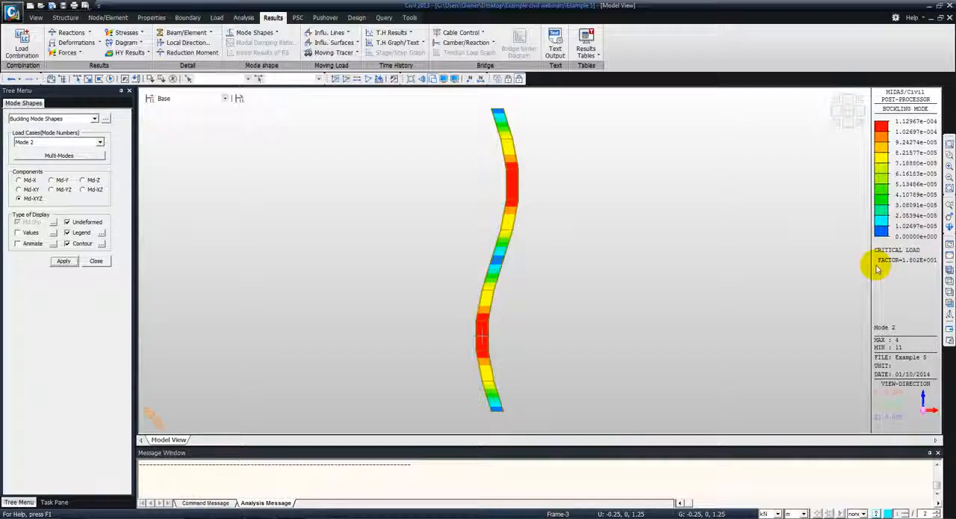
pyautogui.moveTo(910, 266)
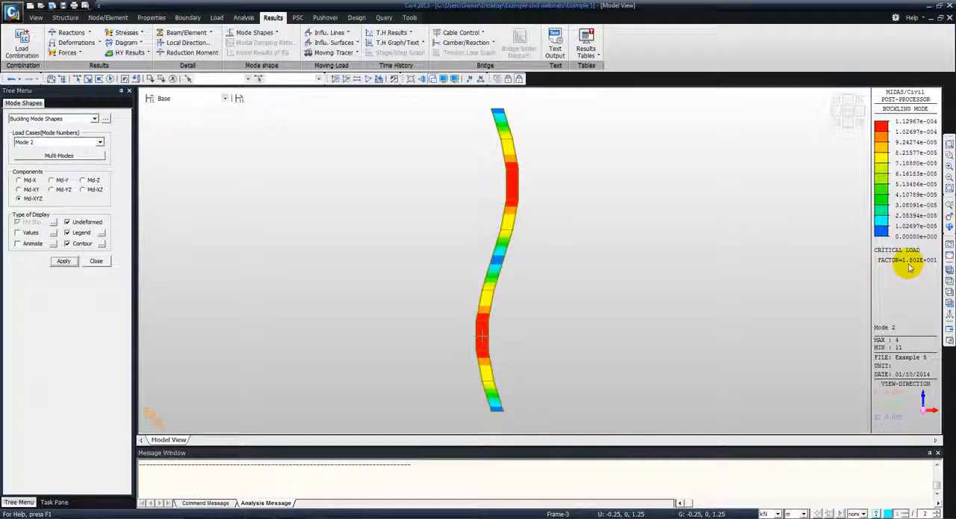
pyautogui.moveTo(849, 260)
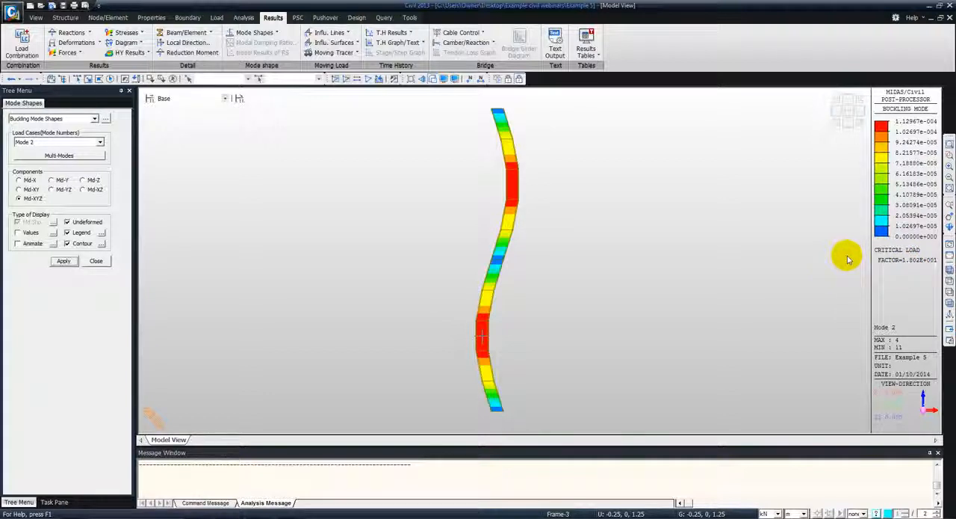
pyautogui.moveTo(904, 257)
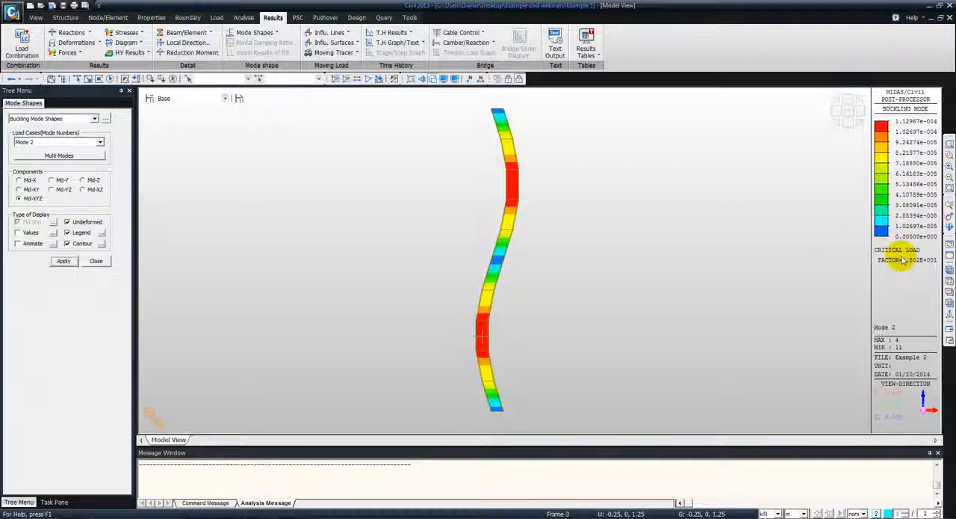
pyautogui.moveTo(913, 268)
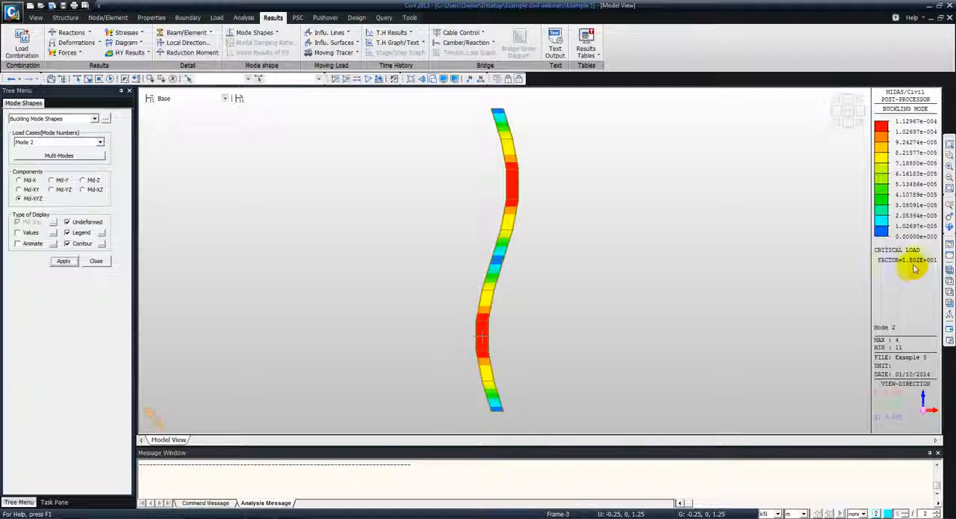
pyautogui.click(98, 142)
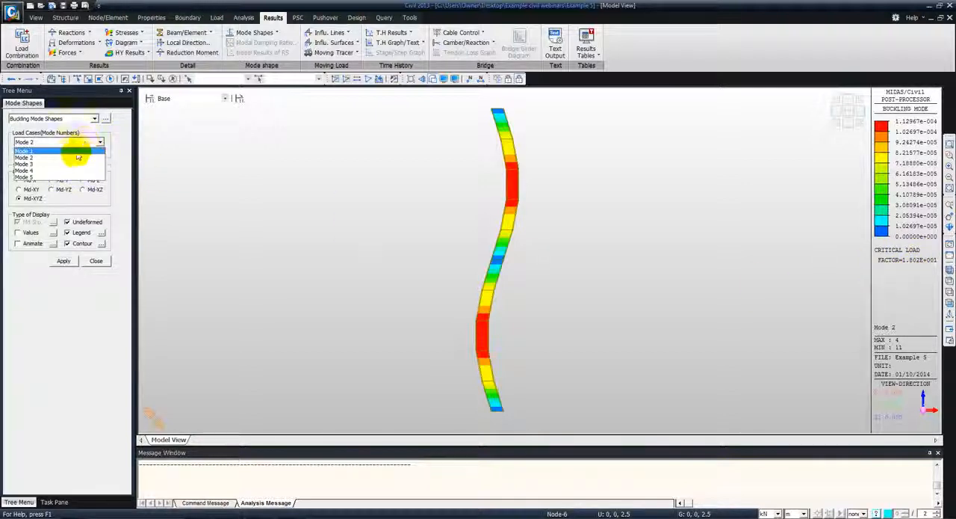
# Step: Select Mode 3 and apply it, showing the three-half-wave buckling shape
pyautogui.click(33, 159)
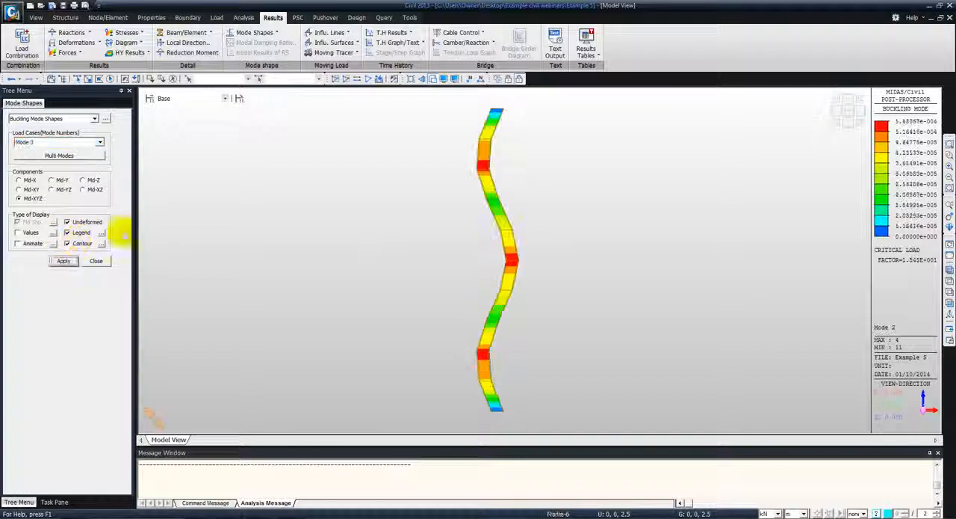
pyautogui.click(63, 260)
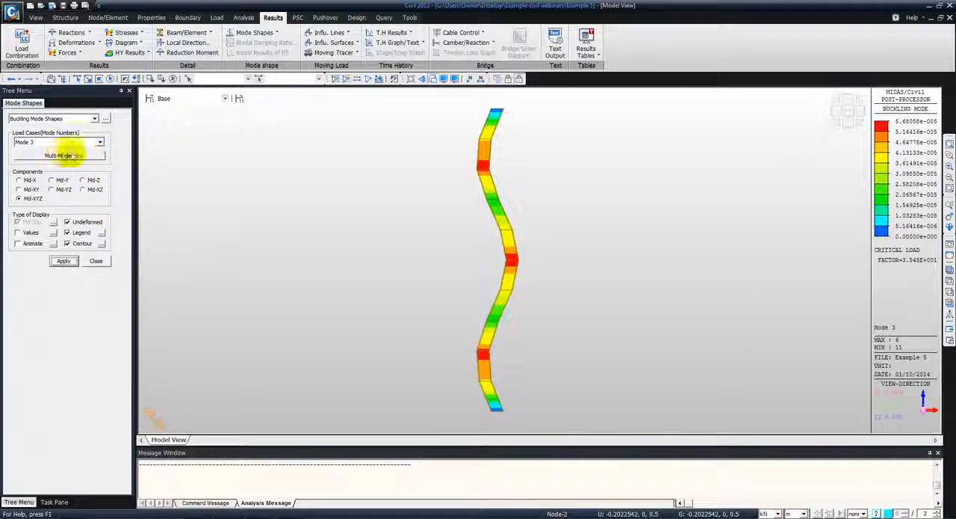
# Step: Use Multi Modes to show Mode 1 to Mode 3 tiled vertically with their critical load factors
pyautogui.click(60, 155)
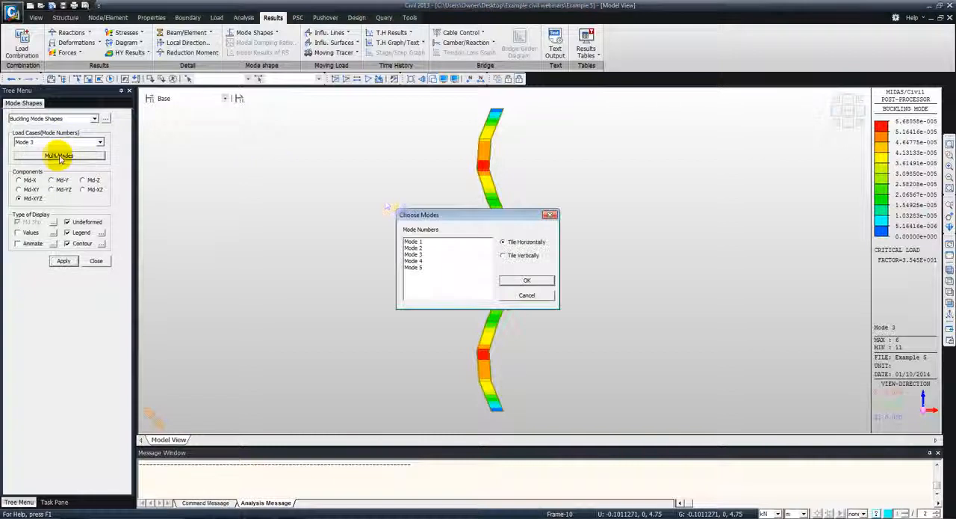
pyautogui.click(448, 251)
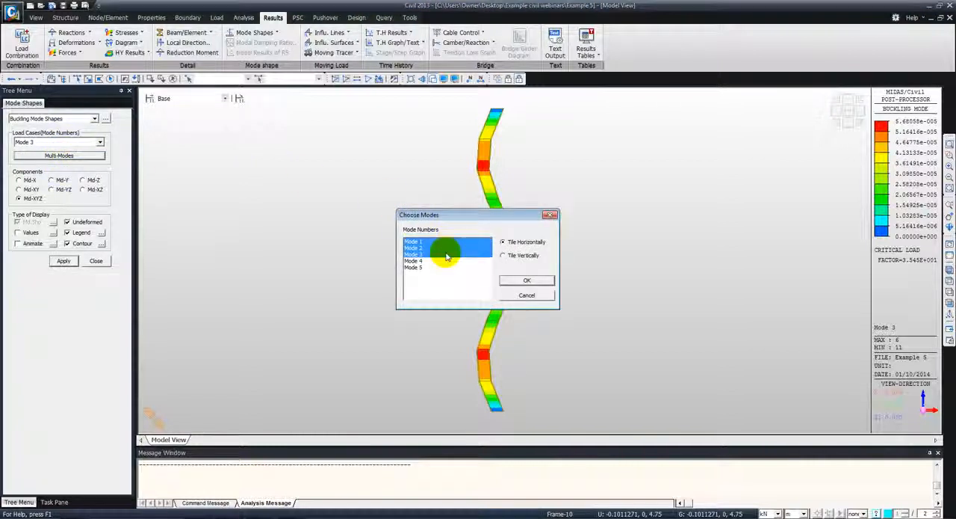
pyautogui.click(502, 254)
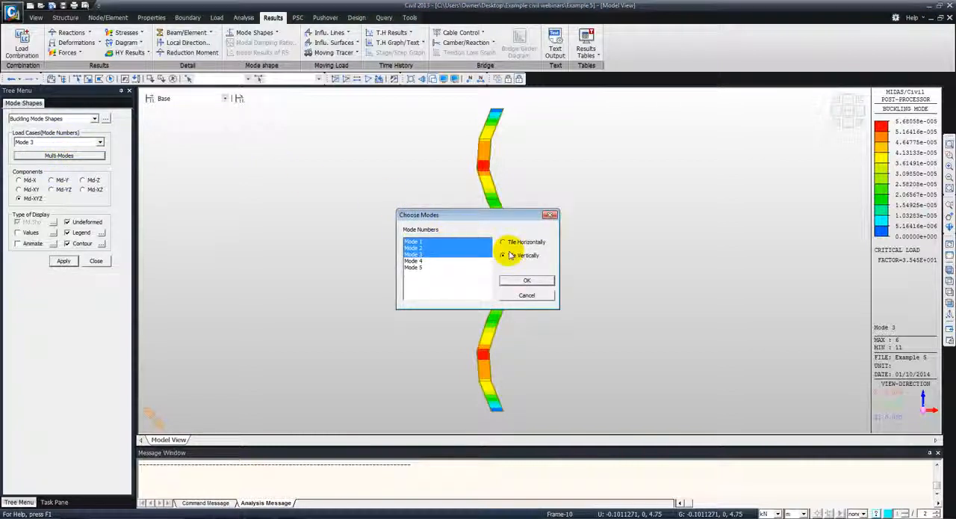
pyautogui.click(526, 280)
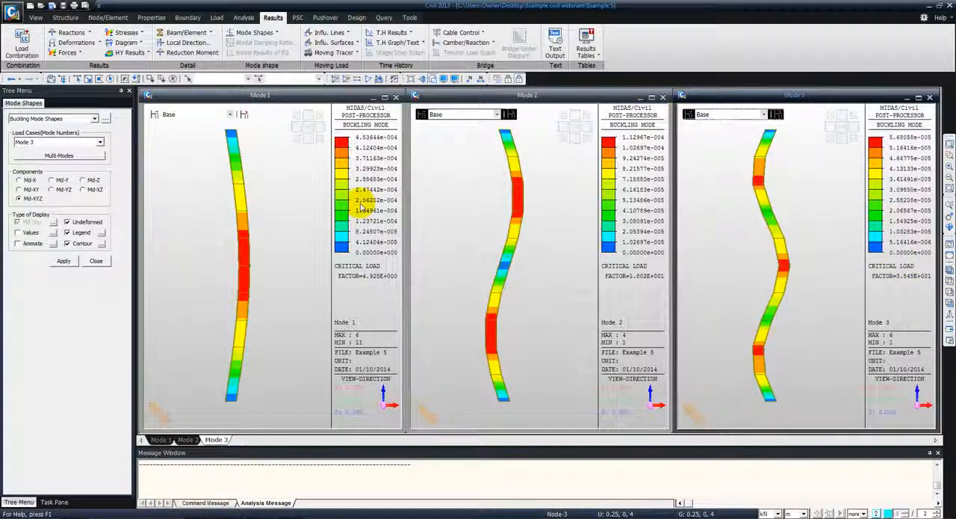
pyautogui.moveTo(635, 311)
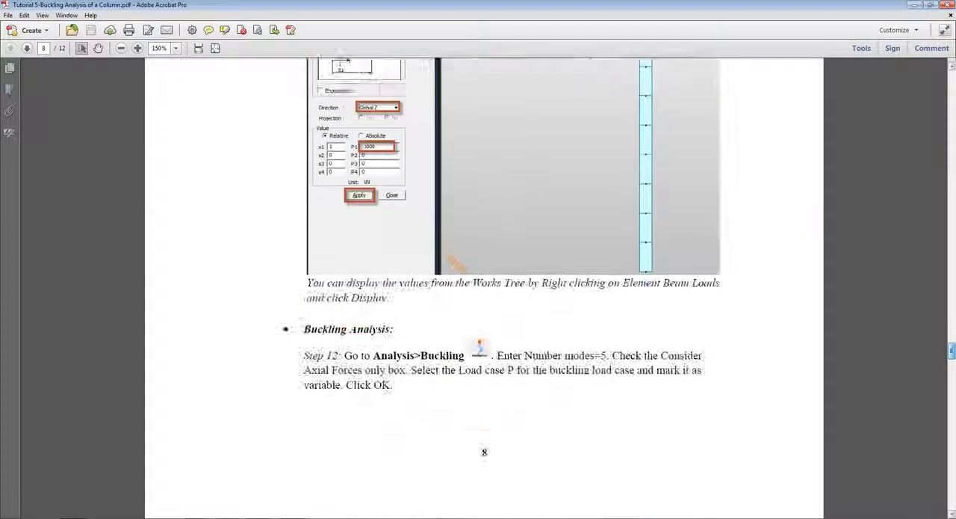
# Step: Scroll the tutorial PDF down to page 12, Hand Calculations with Euler formulas for n = 1 to 3
pyautogui.scroll(-3)
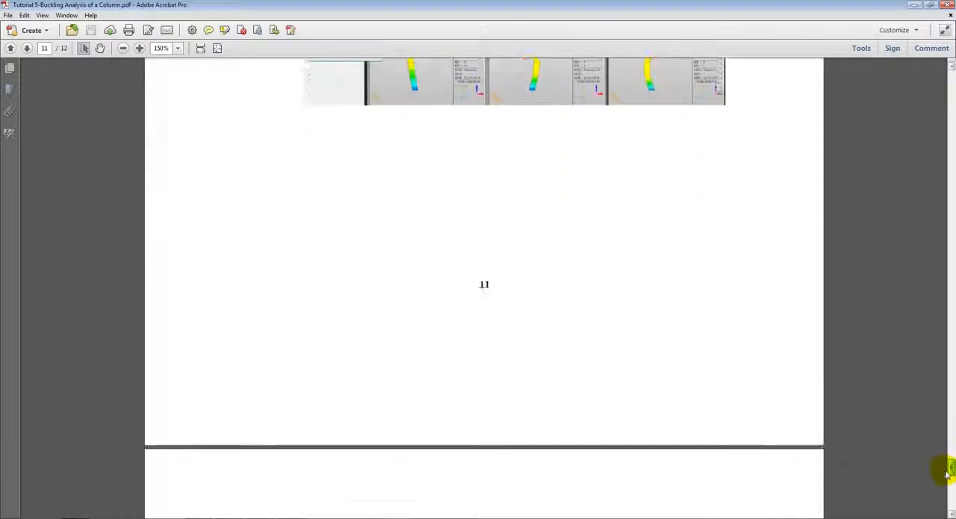
pyautogui.scroll(-3)
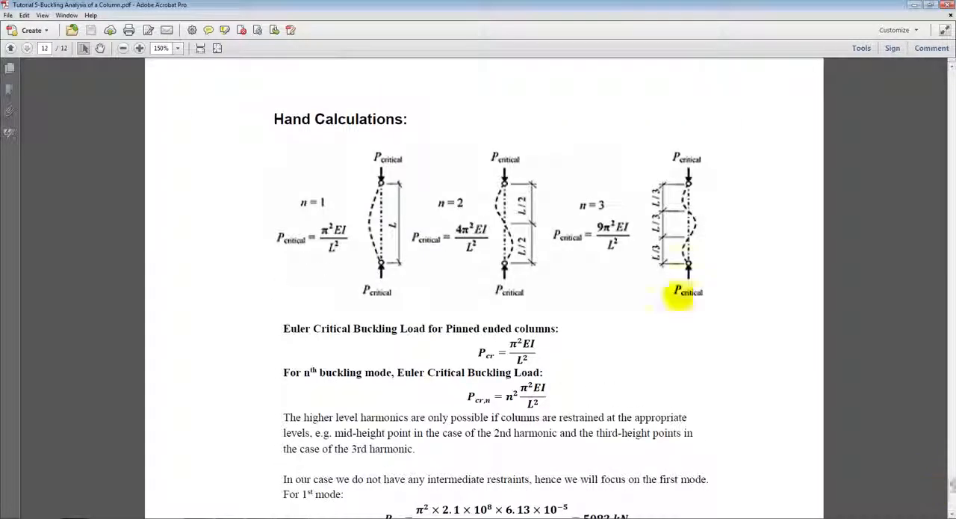
pyautogui.moveTo(661, 261)
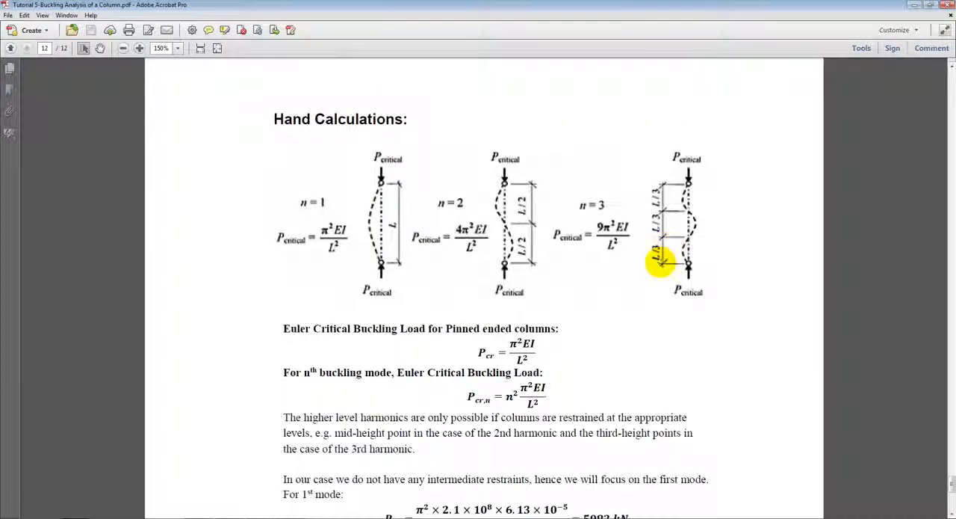
pyautogui.moveTo(562, 344)
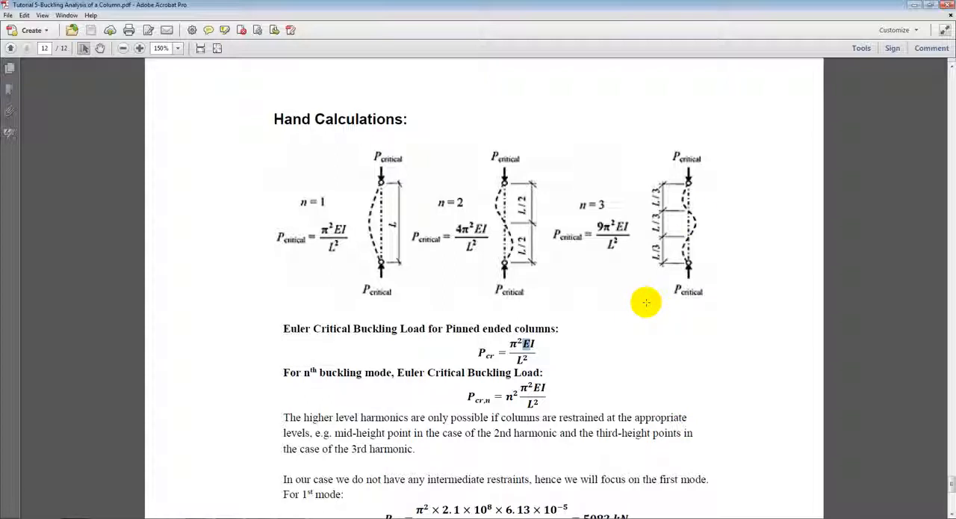
pyautogui.moveTo(538, 339)
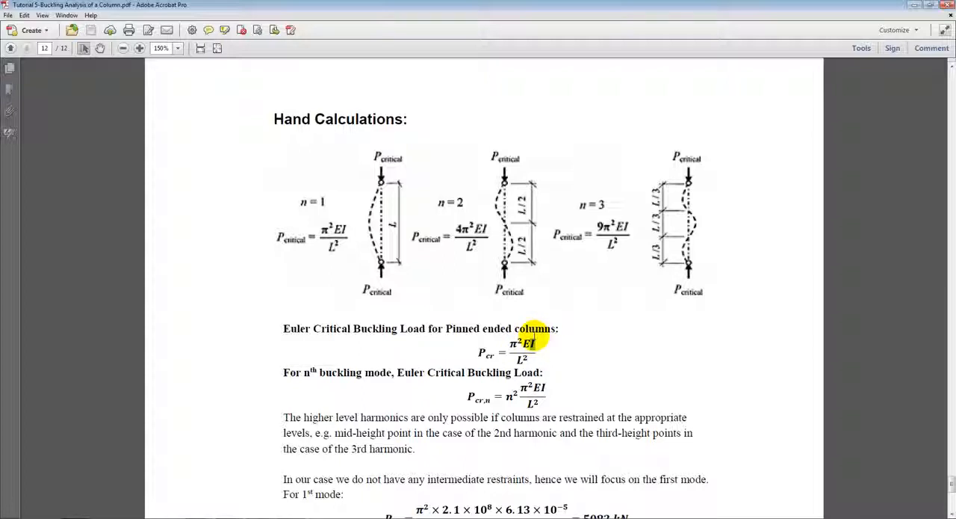
pyautogui.scroll(-3)
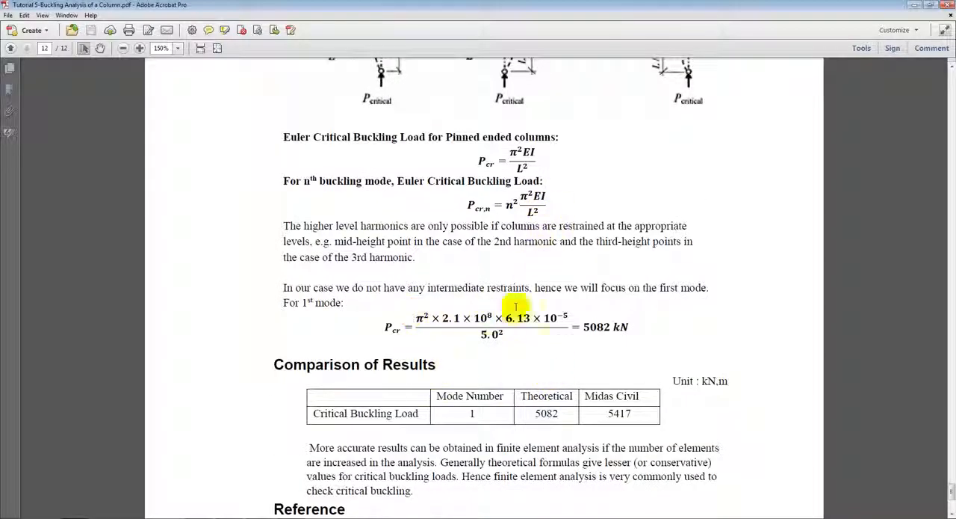
pyautogui.moveTo(532, 336)
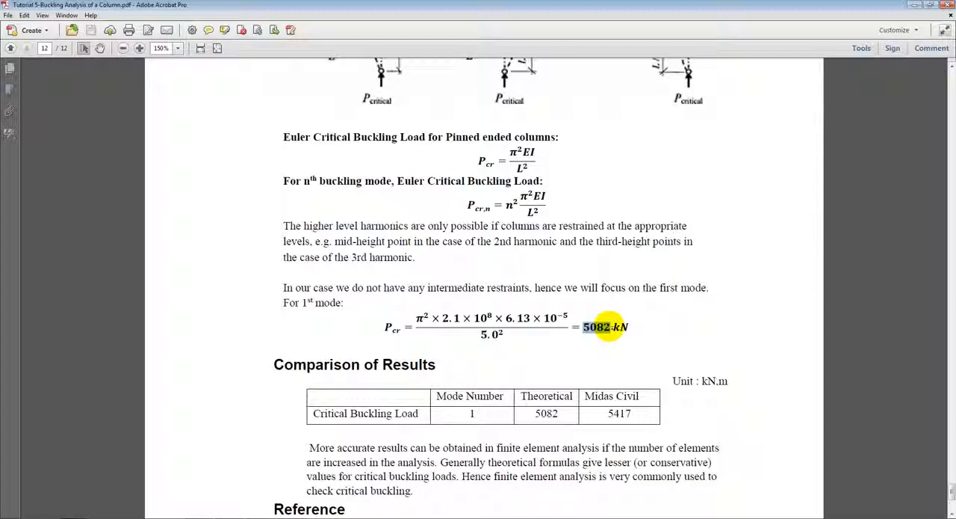
# Step: Scroll to the Comparison of Results table: 5082 kN theoretical versus 5417 from midas Civil
pyautogui.scroll(-3)
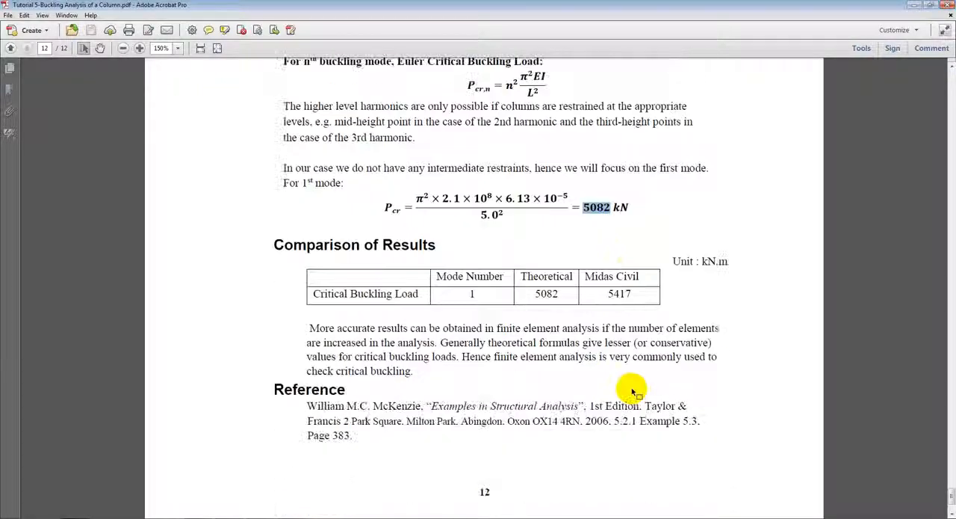